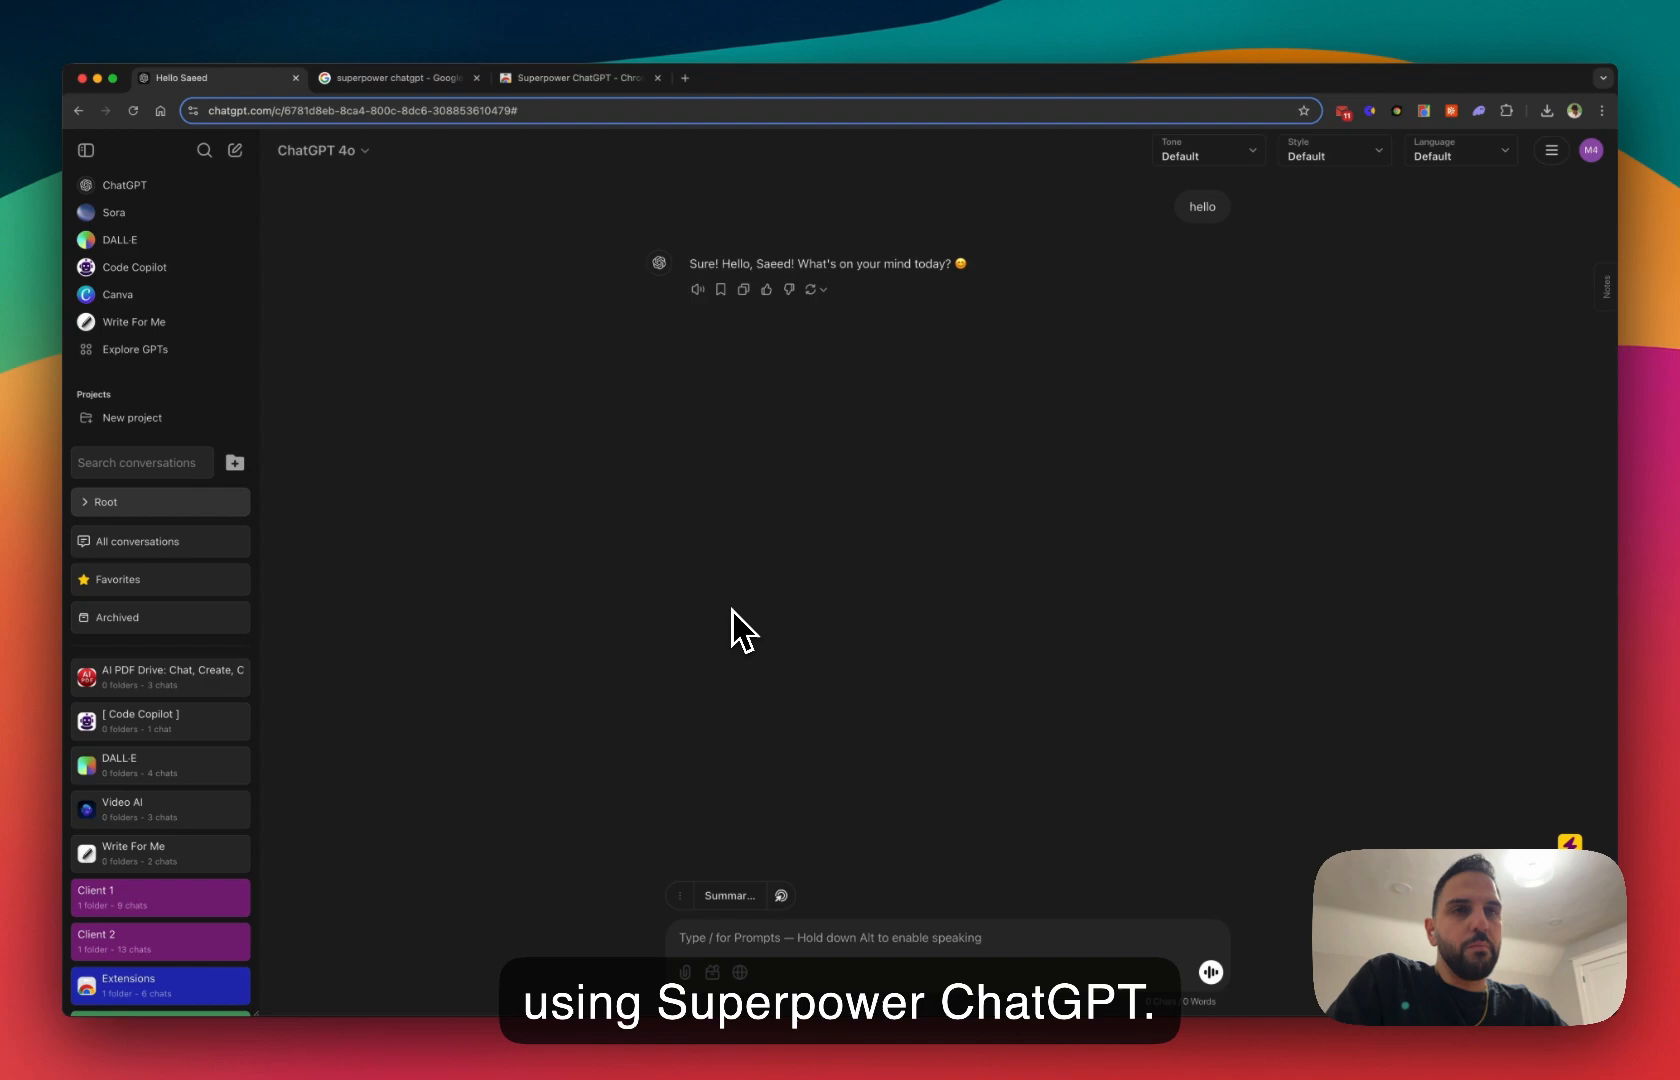
mouse_move(466, 246)
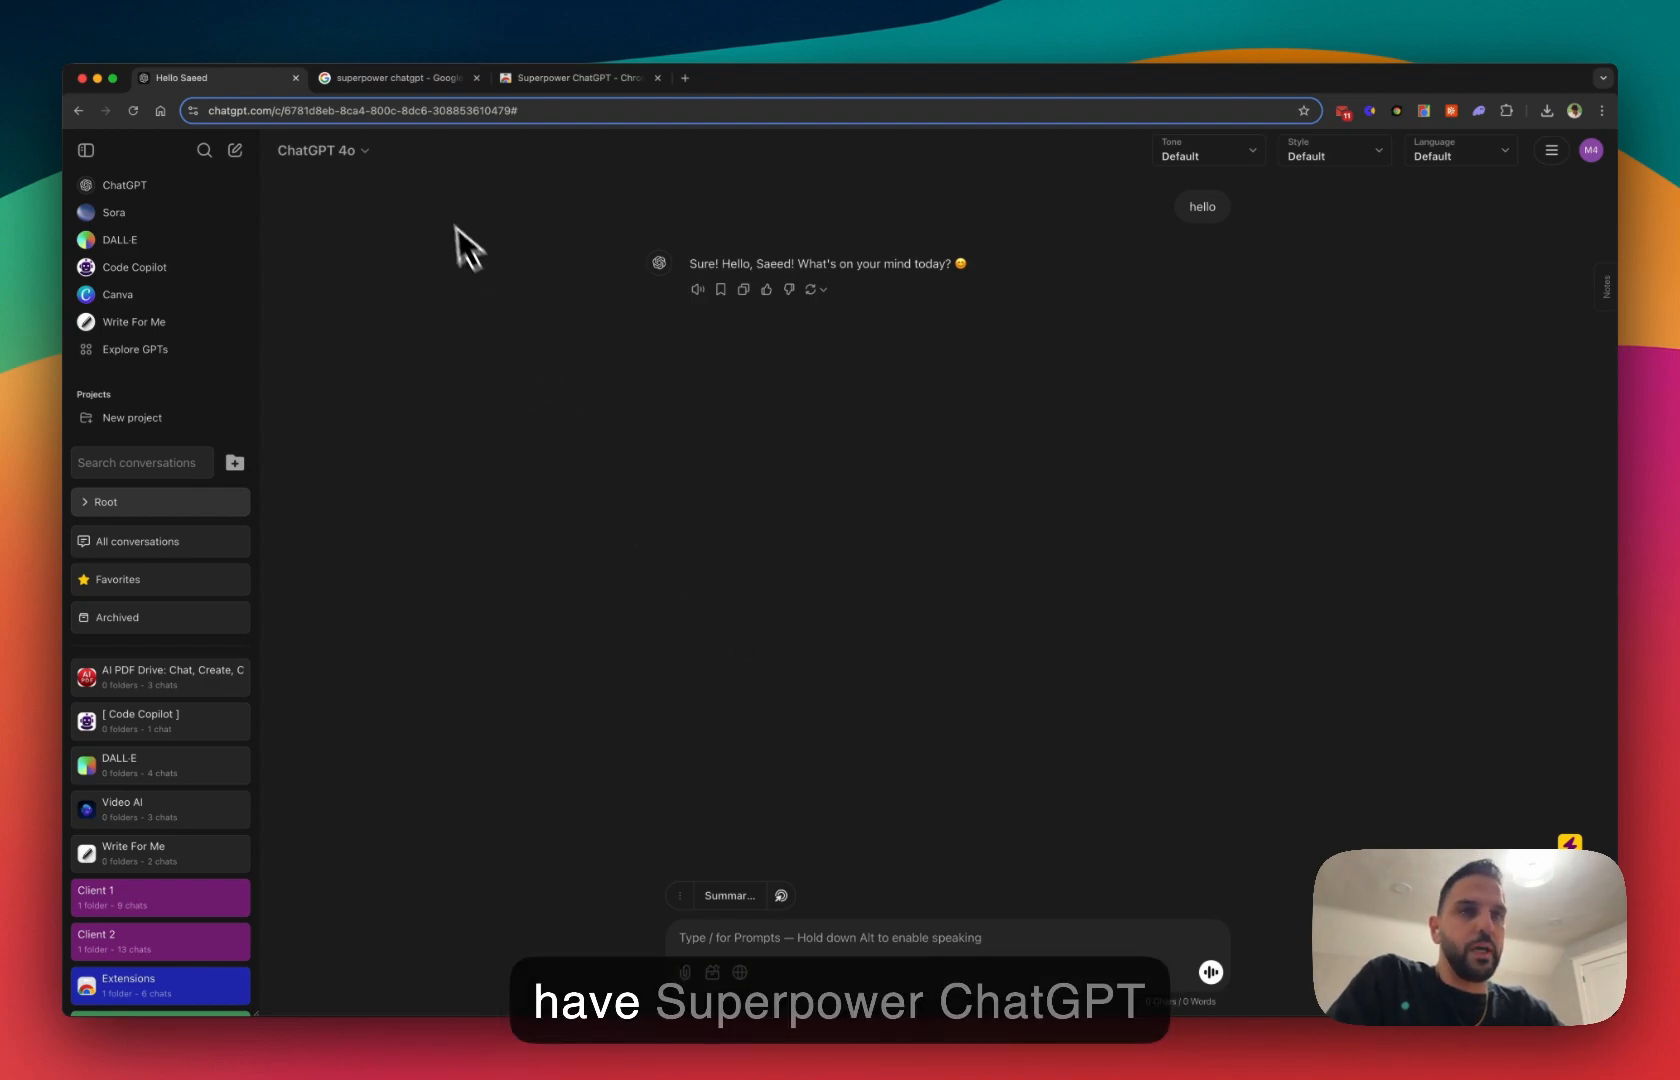
Switch to the Google results tab for 'superpower chatgpt'
click(396, 77)
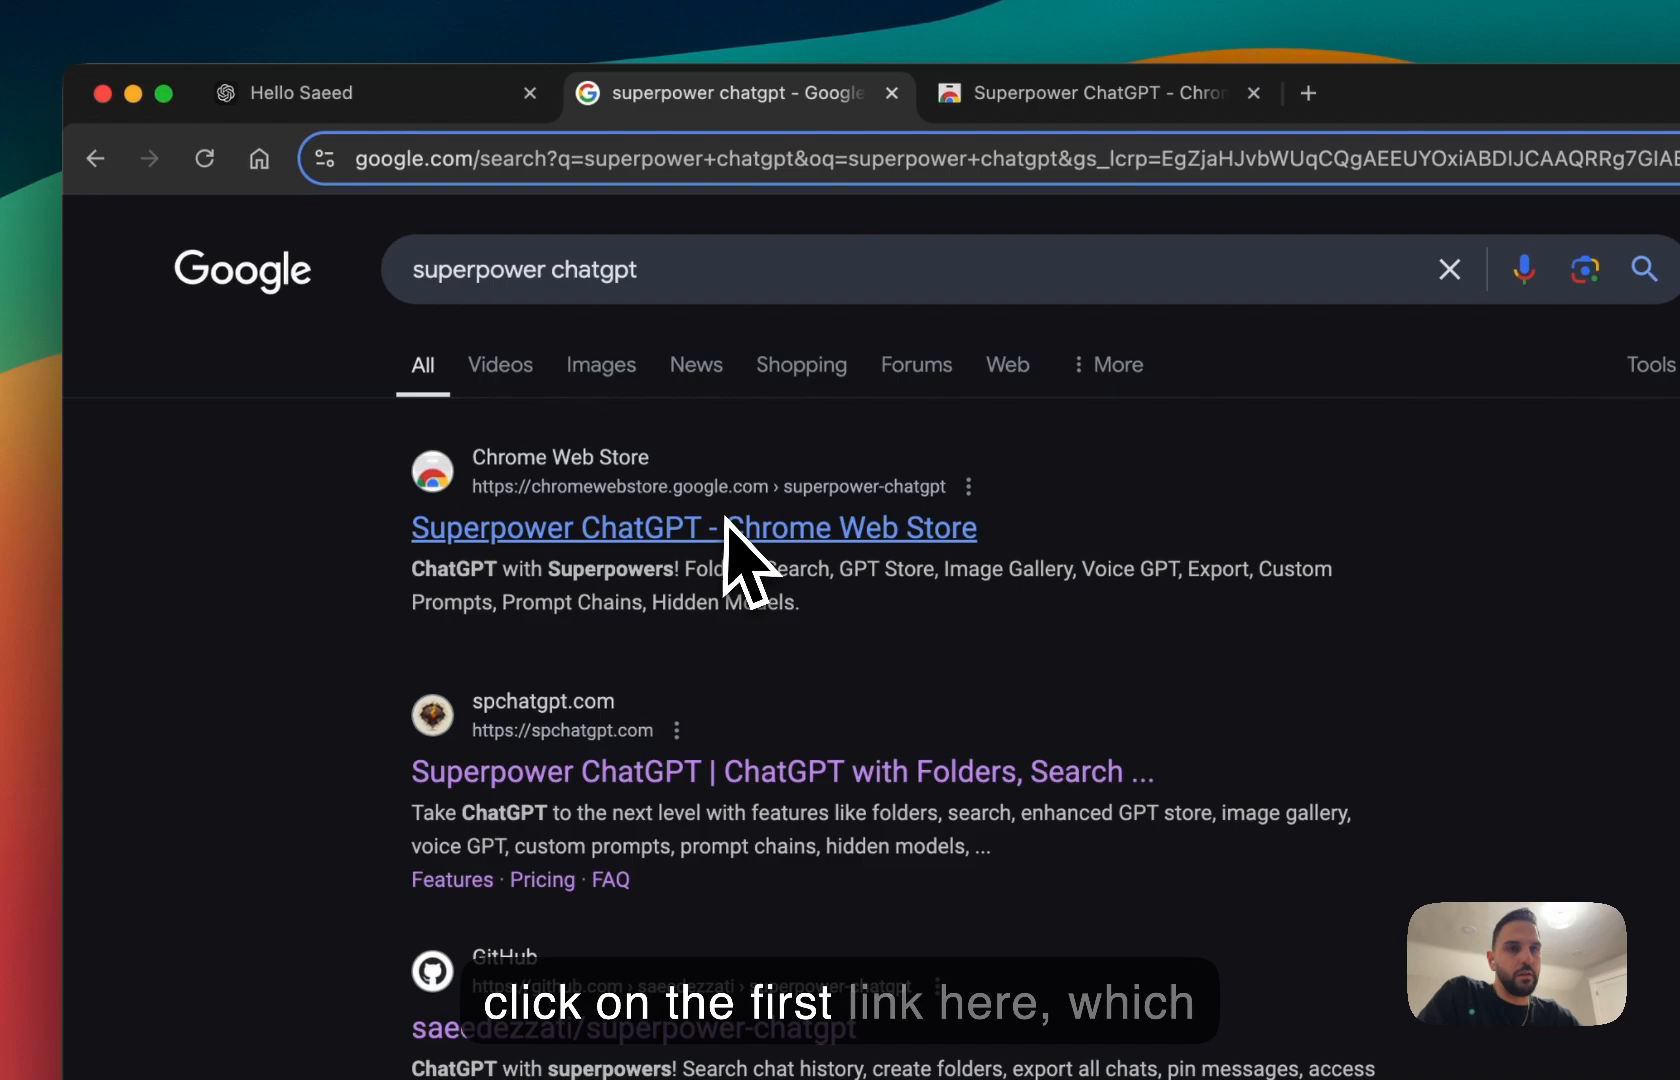
Open the 'Superpower ChatGPT - Chrome Web Store' result to view the extension listing
click(693, 527)
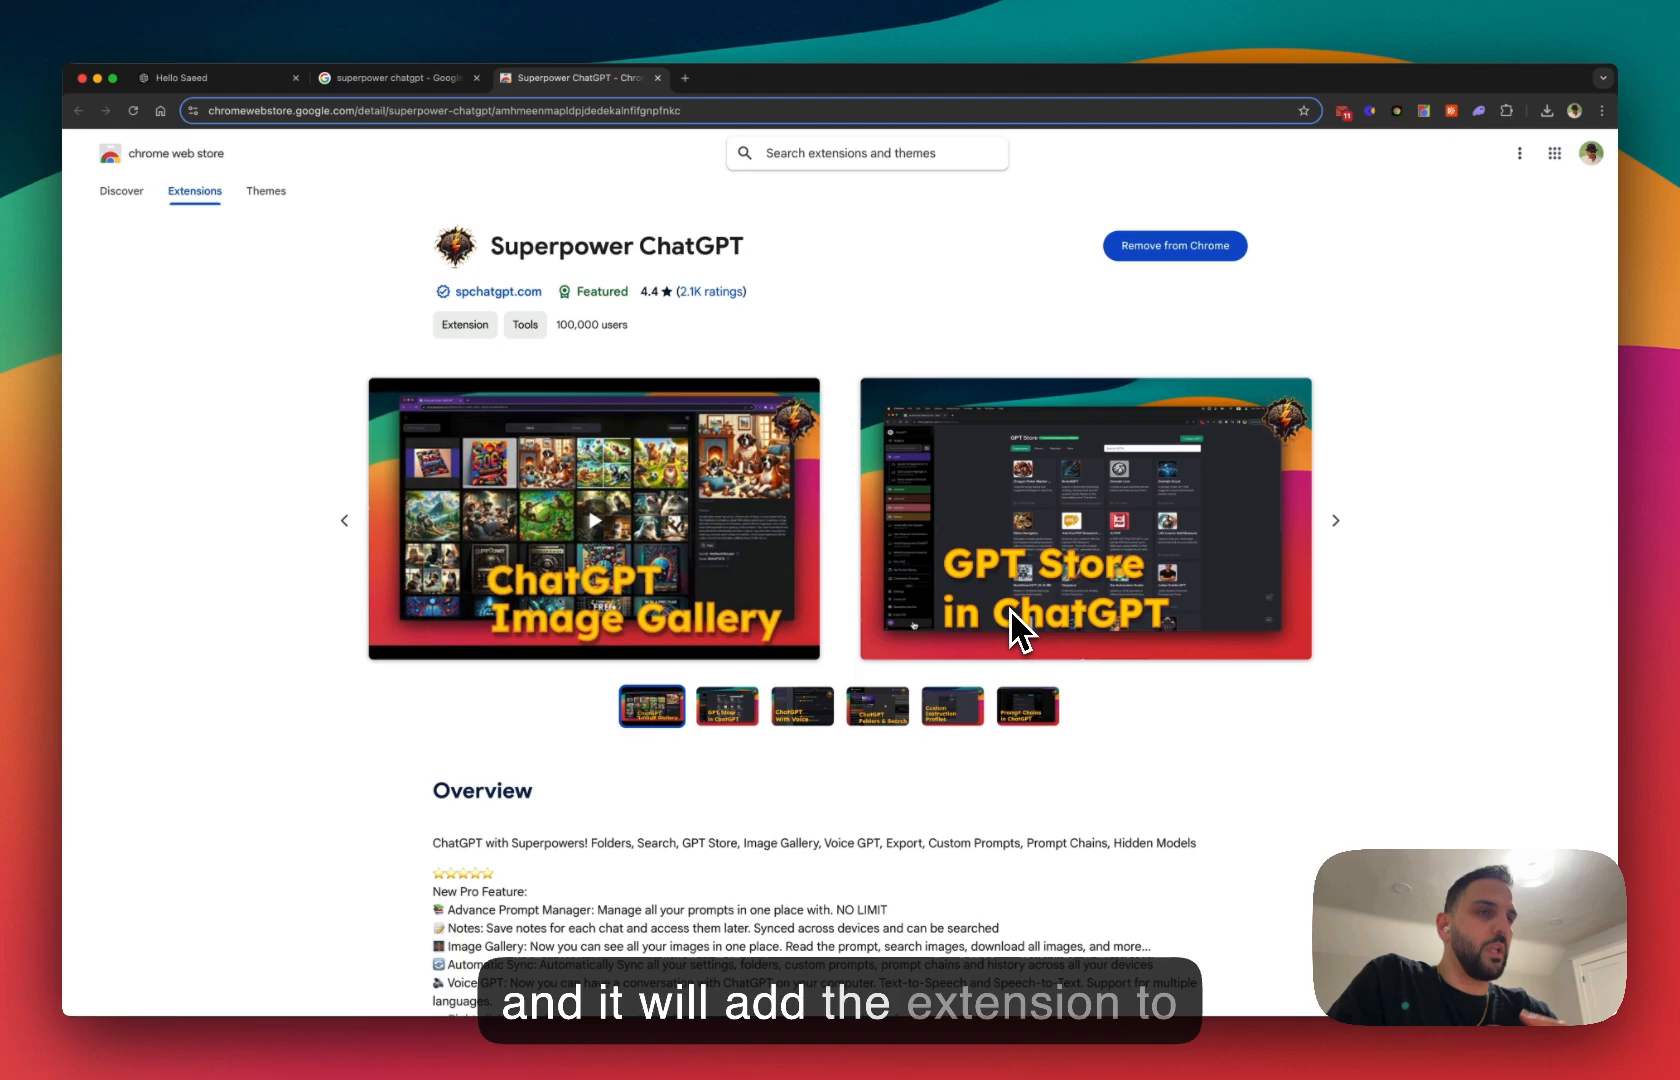
mouse_move(677, 318)
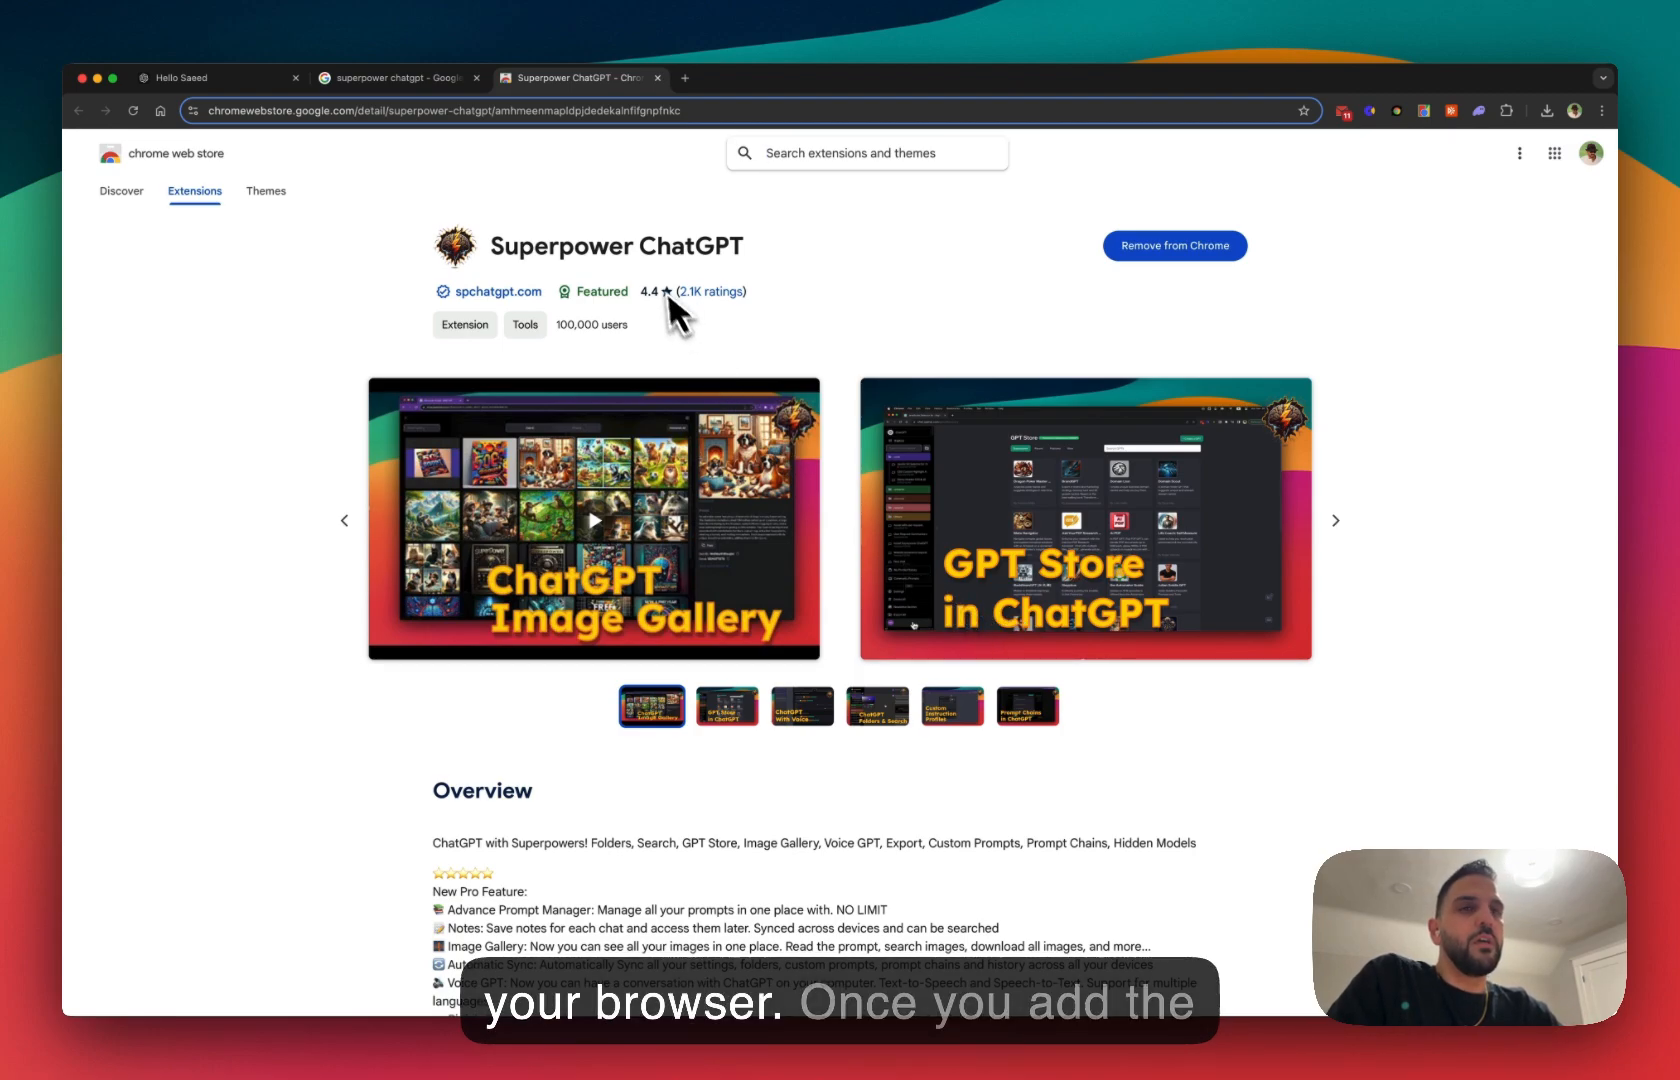
mouse_move(262, 110)
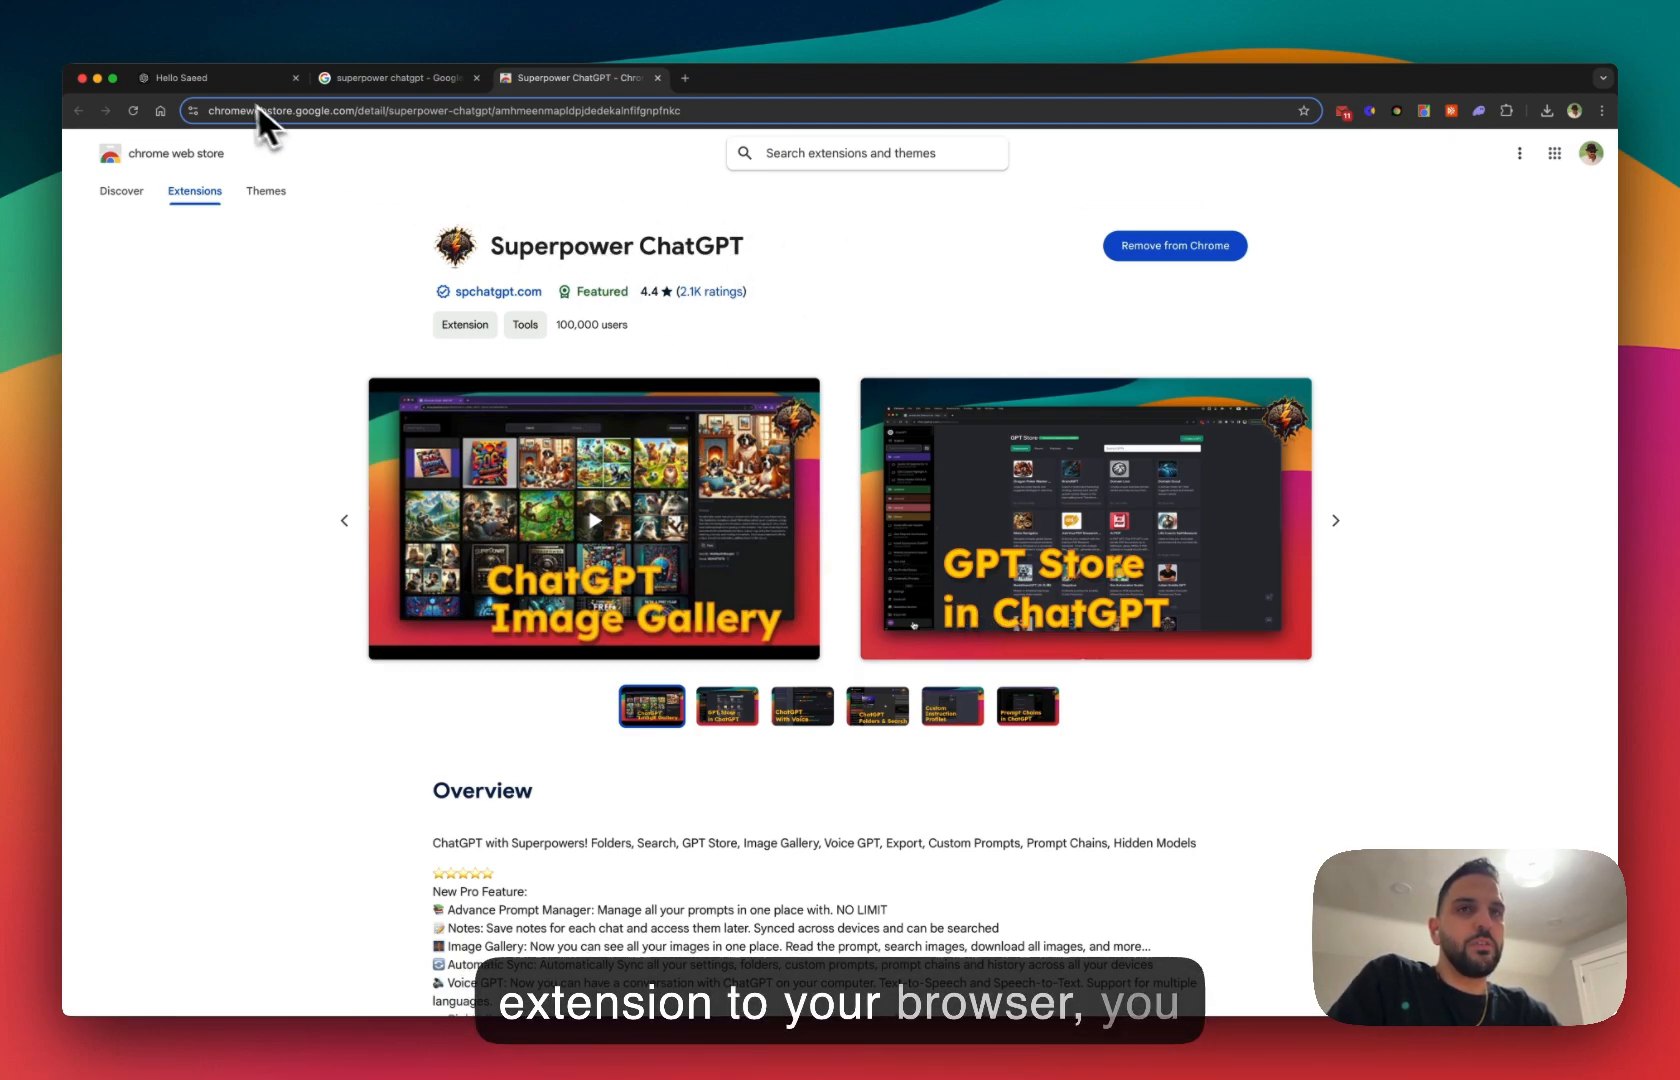
Return to the hello conversation in ChatGPT and list all saved conversations
click(193, 77)
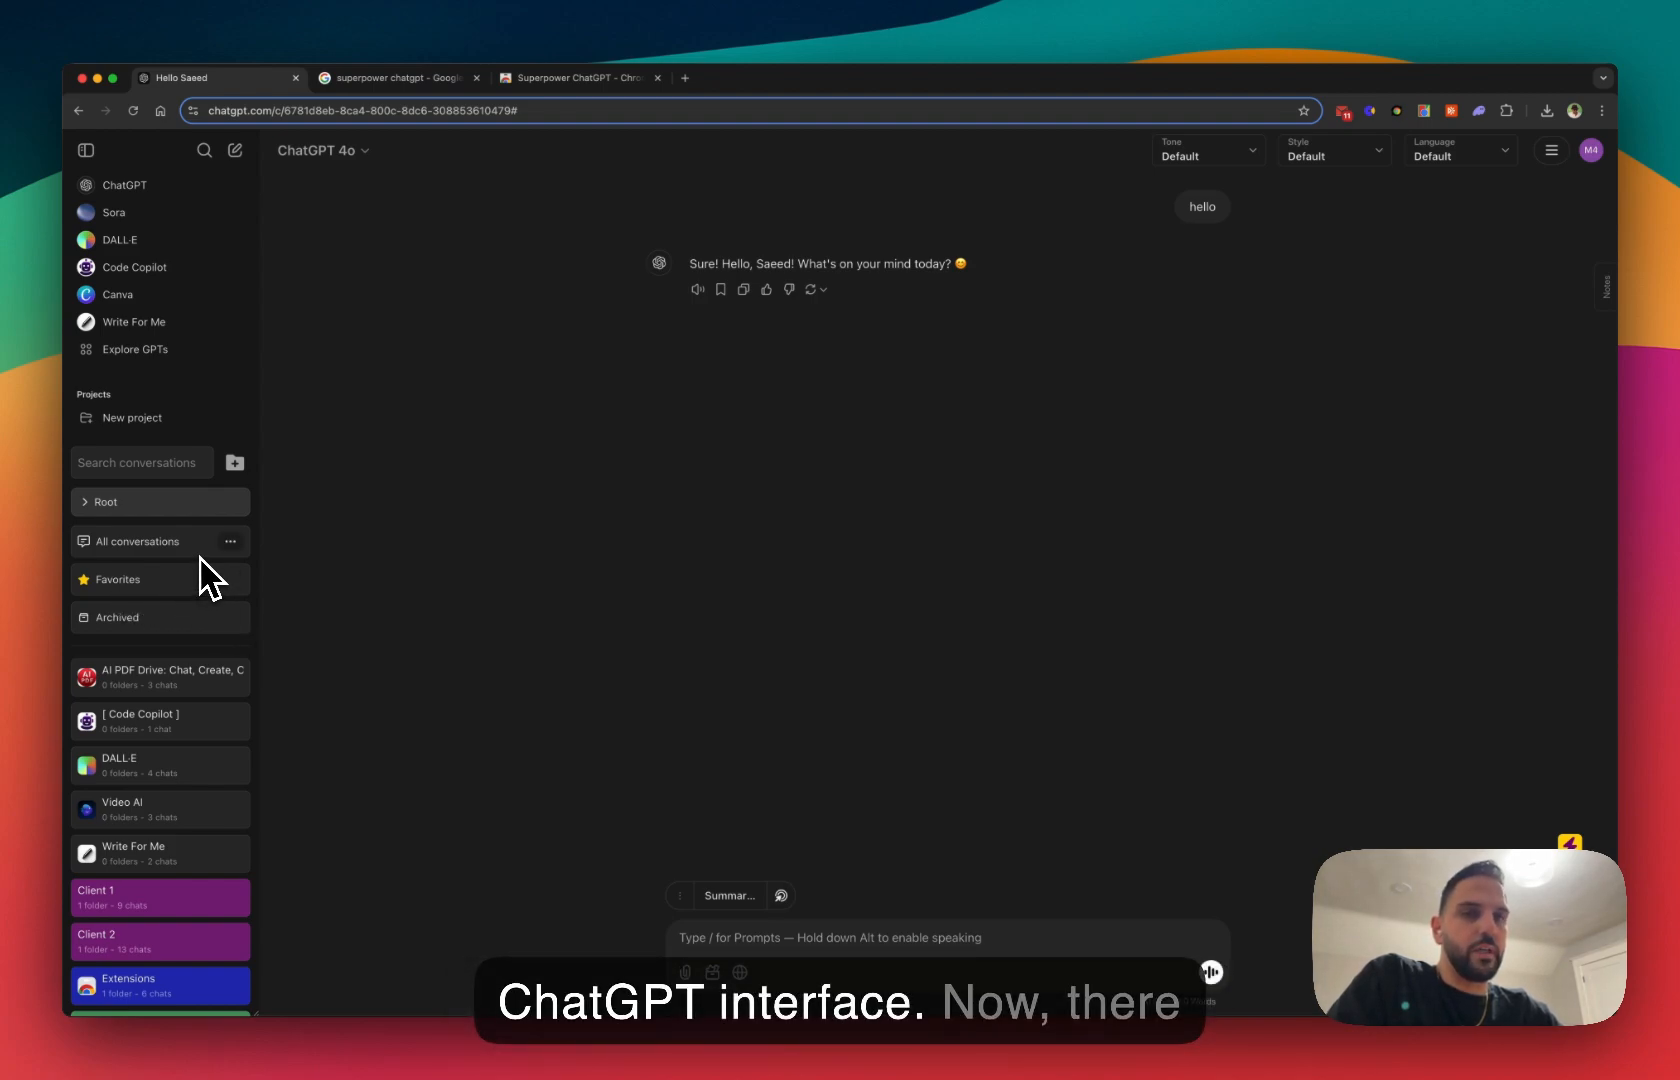
mouse_move(146, 553)
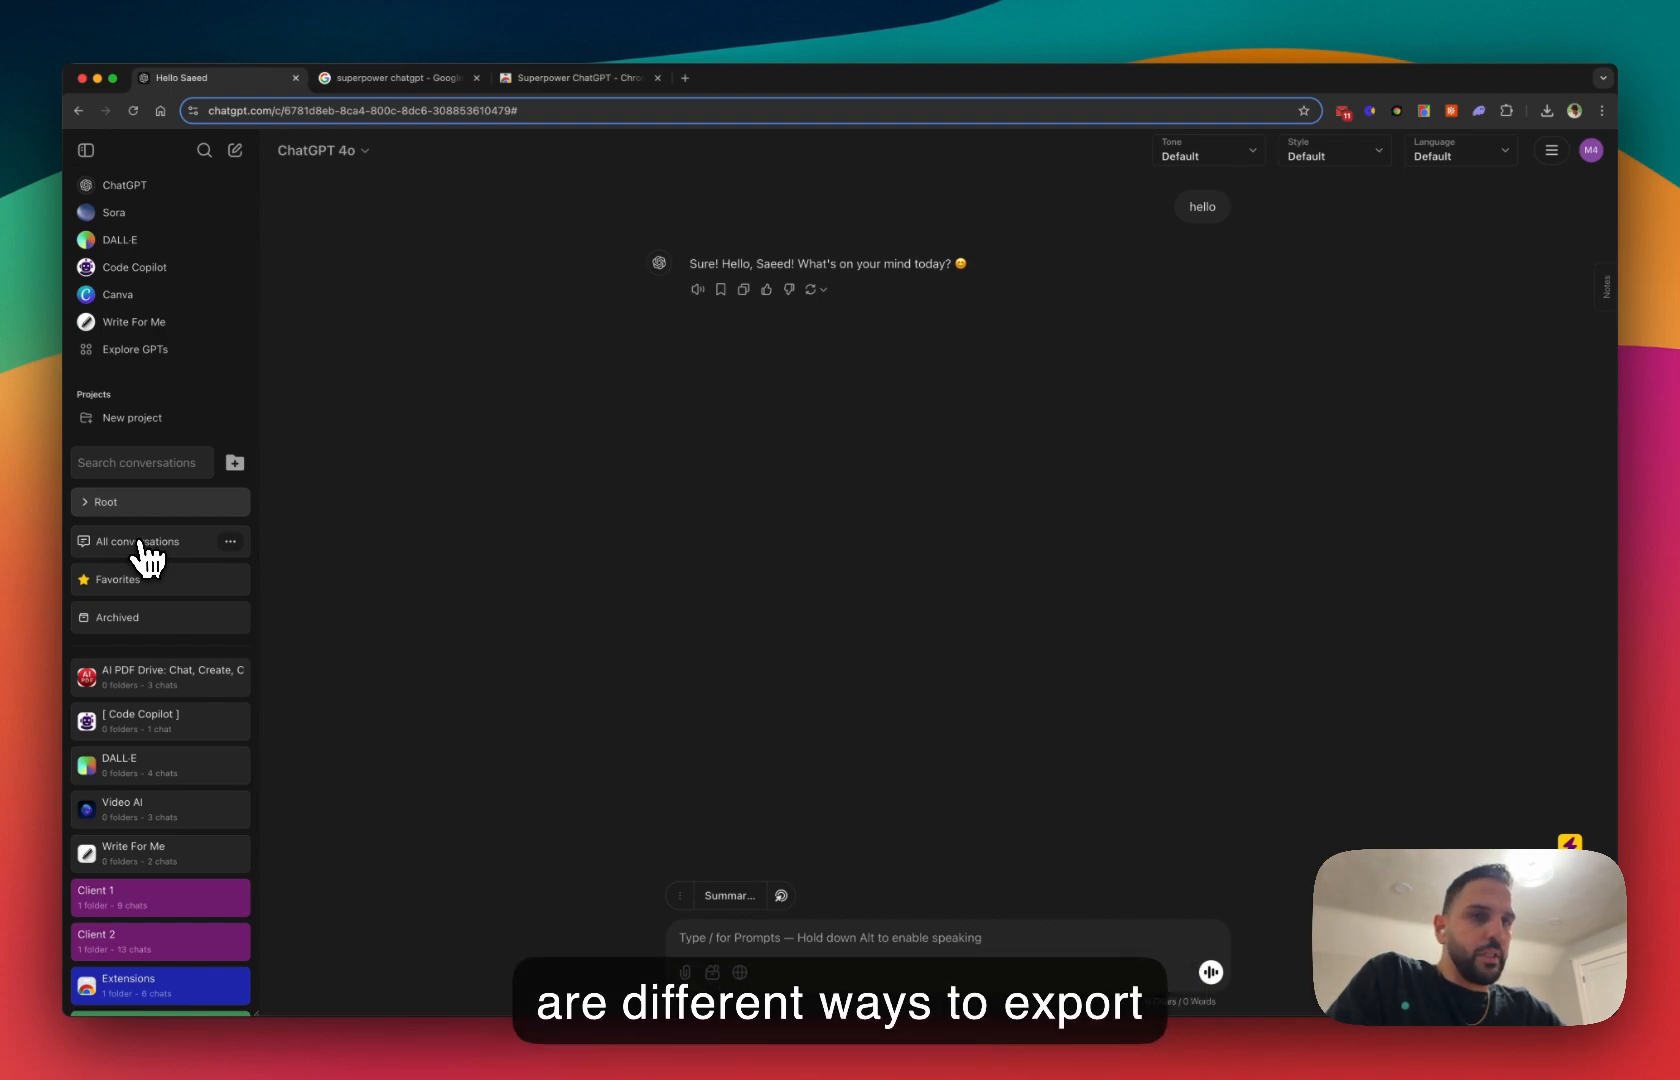
click(131, 541)
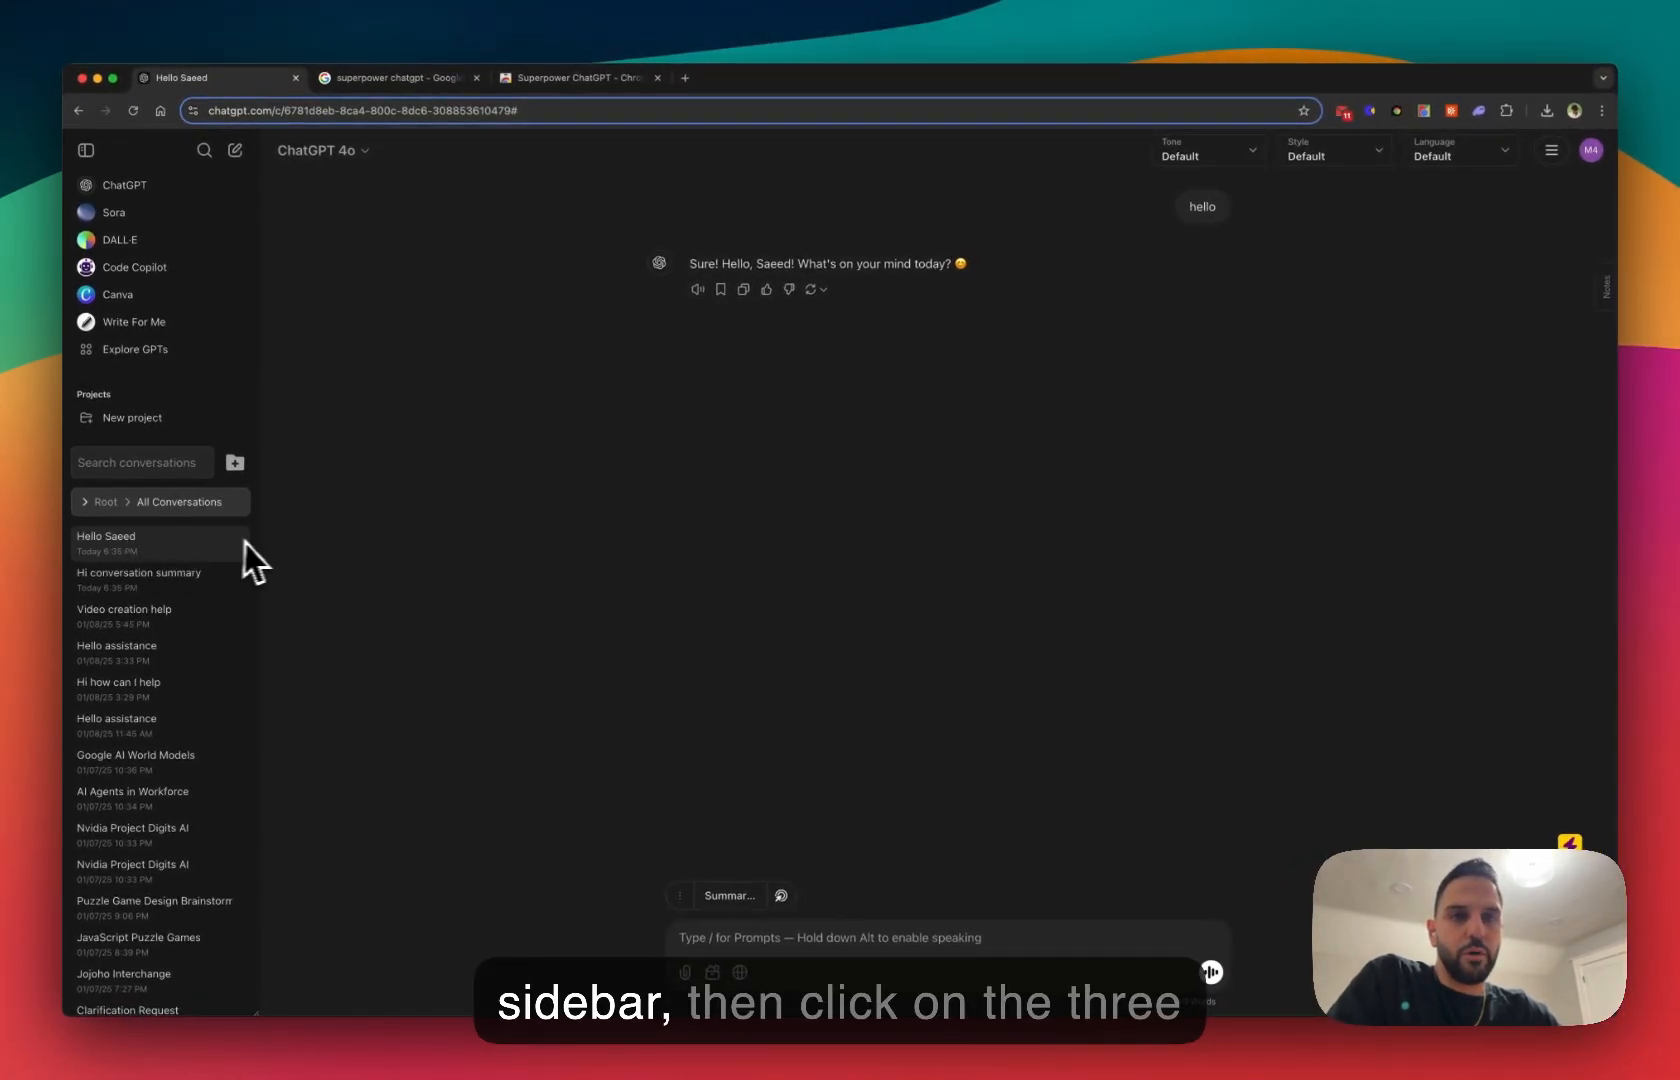
click(400, 267)
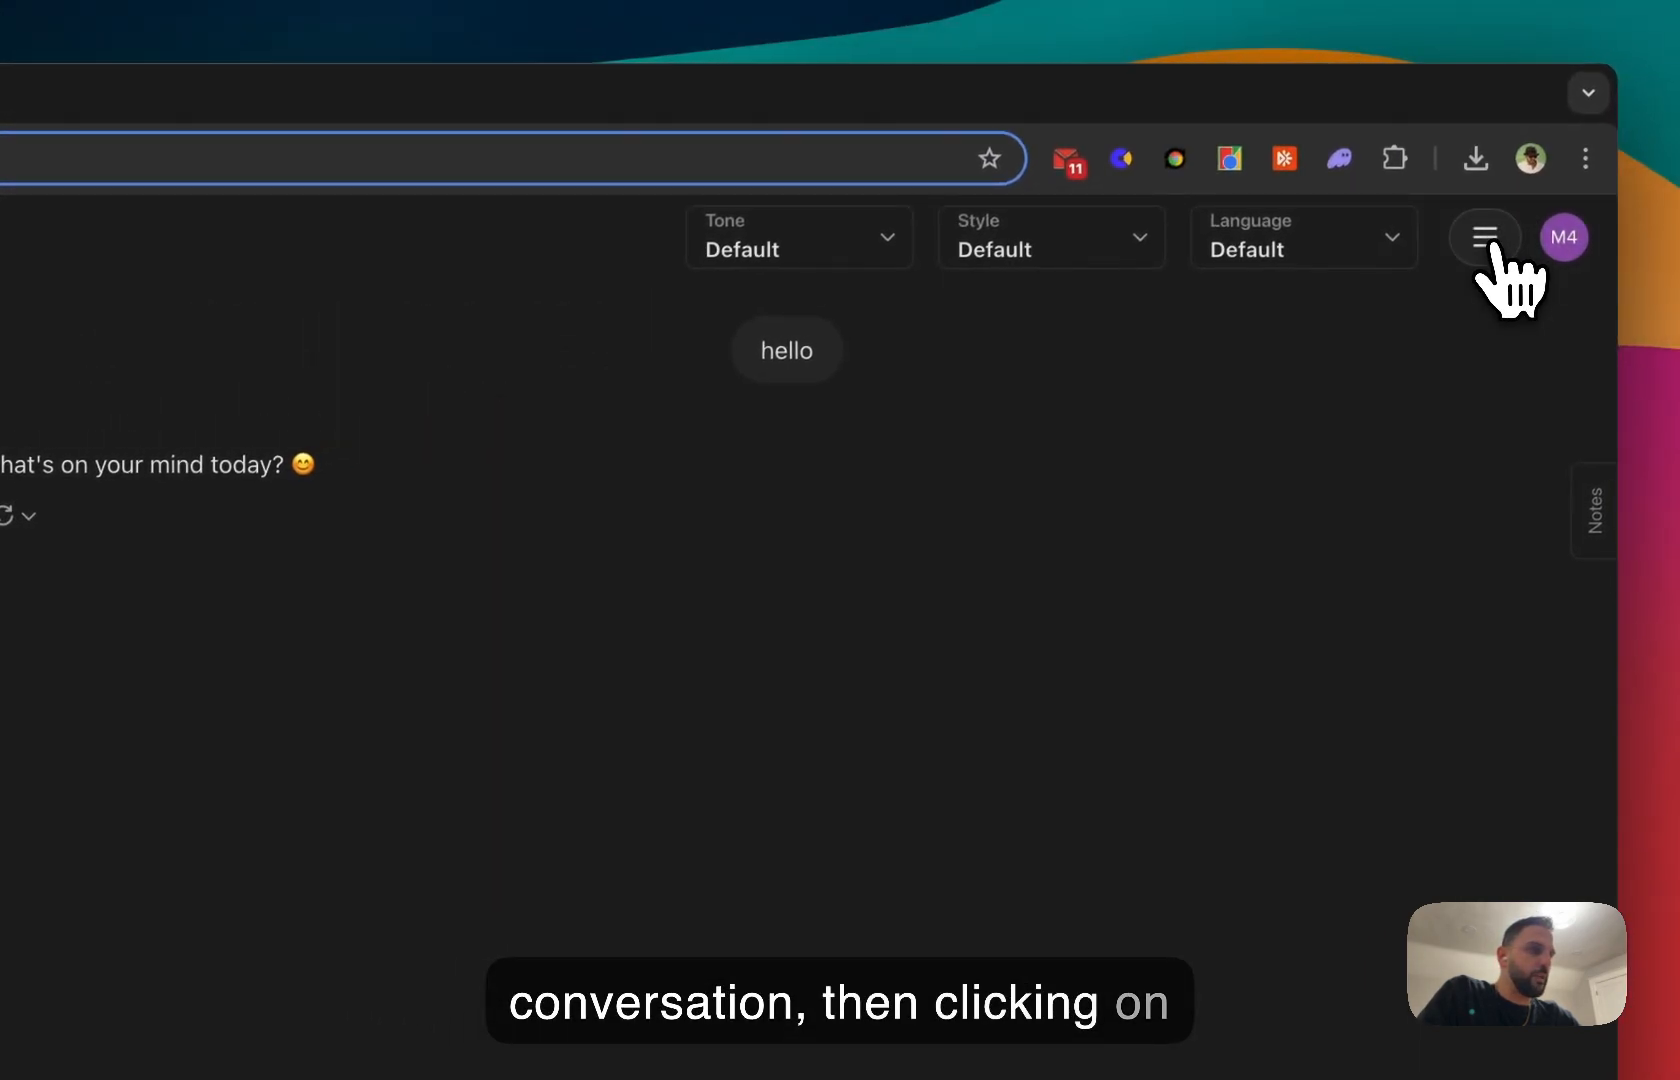
Open Superpower's conversations manager from the top-right menu button
click(1484, 237)
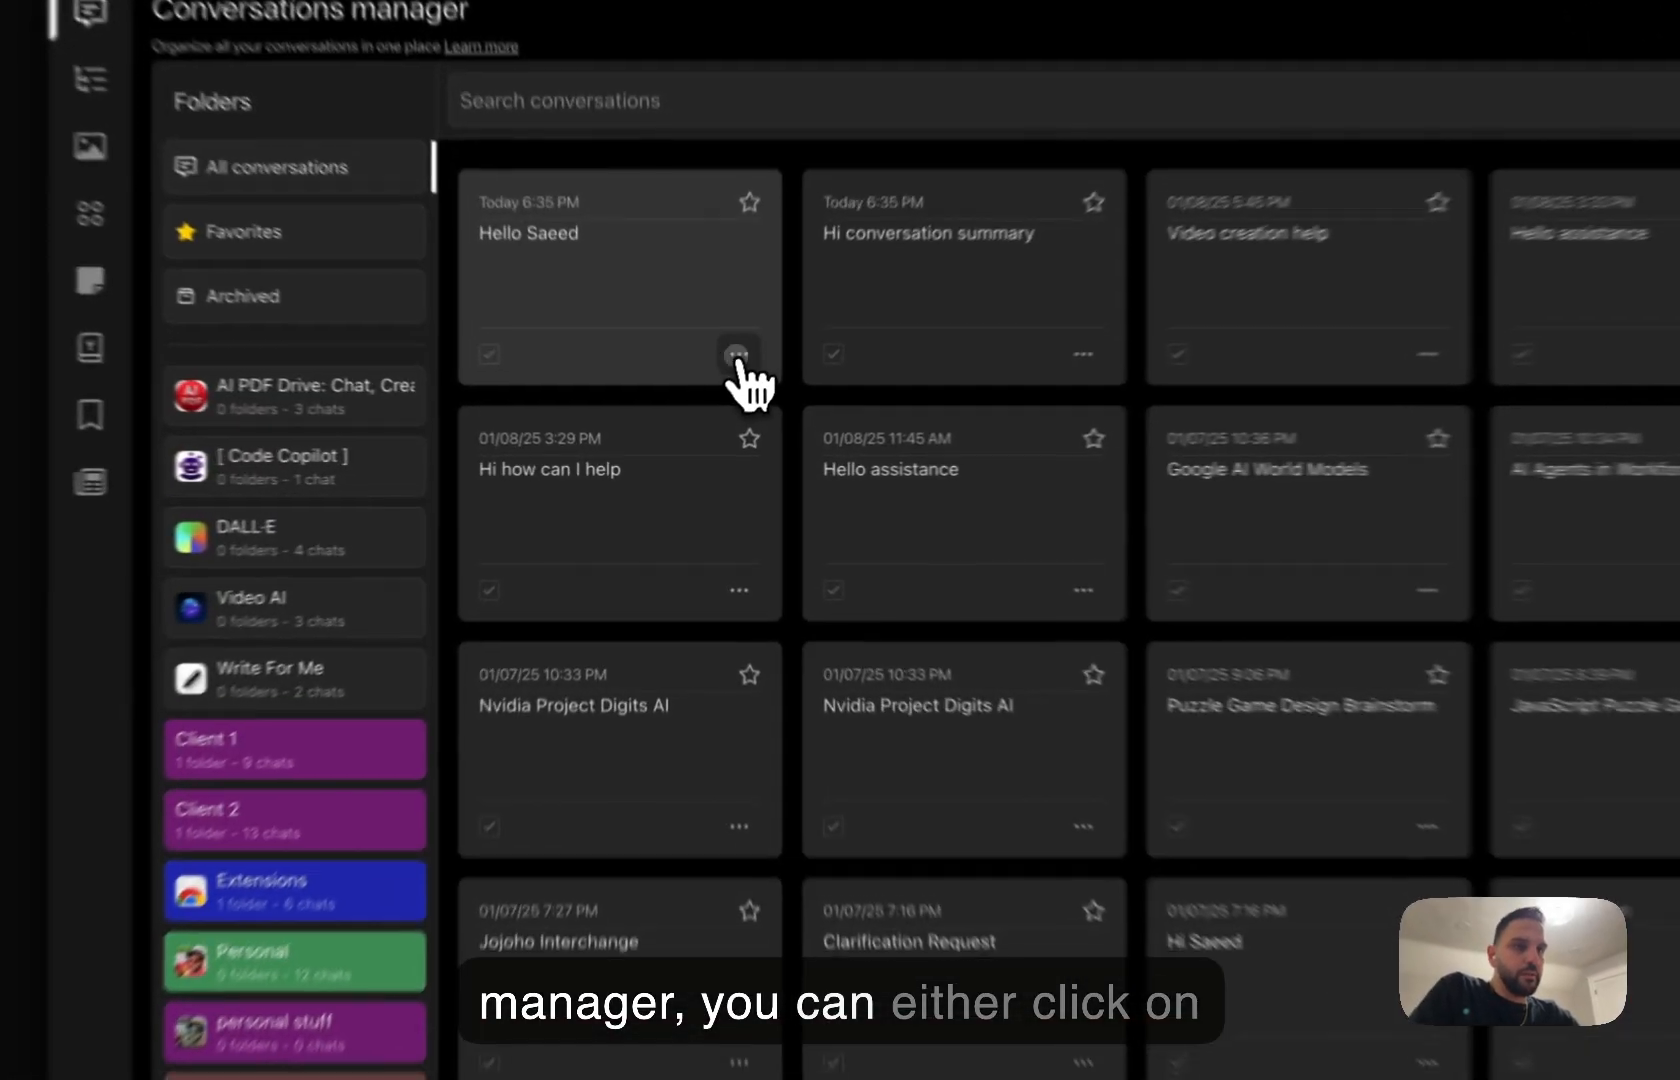
click(738, 354)
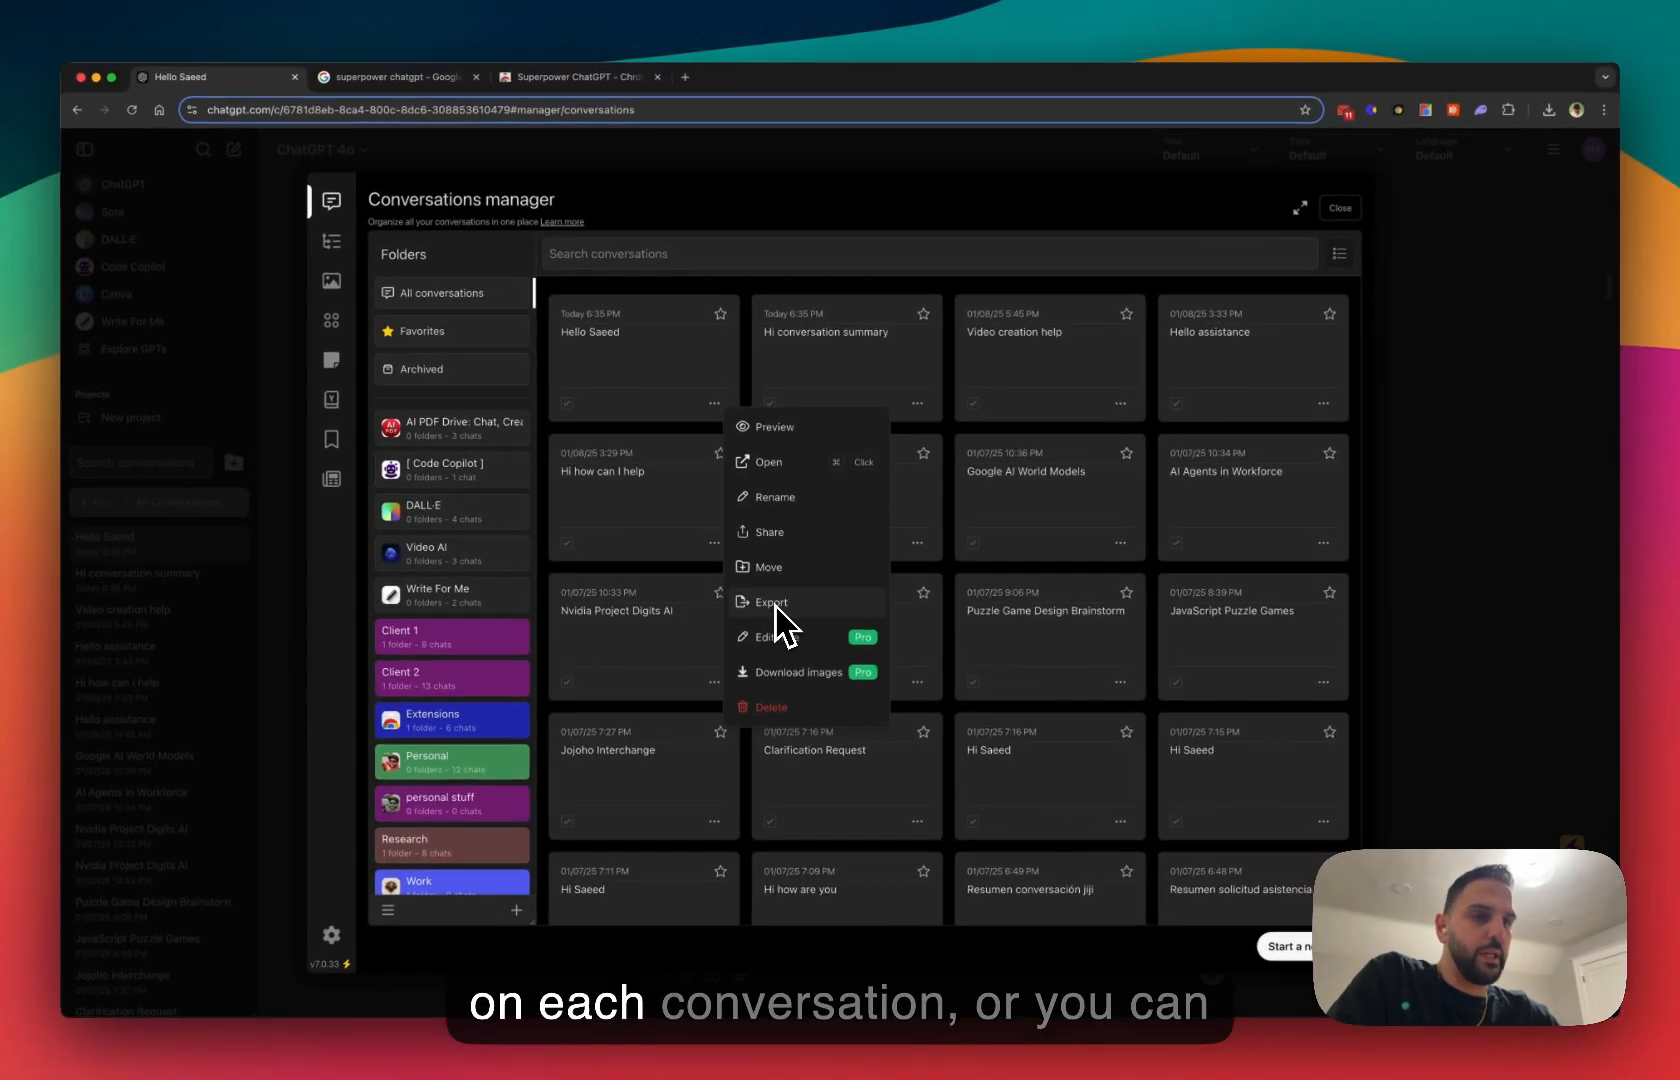
click(573, 434)
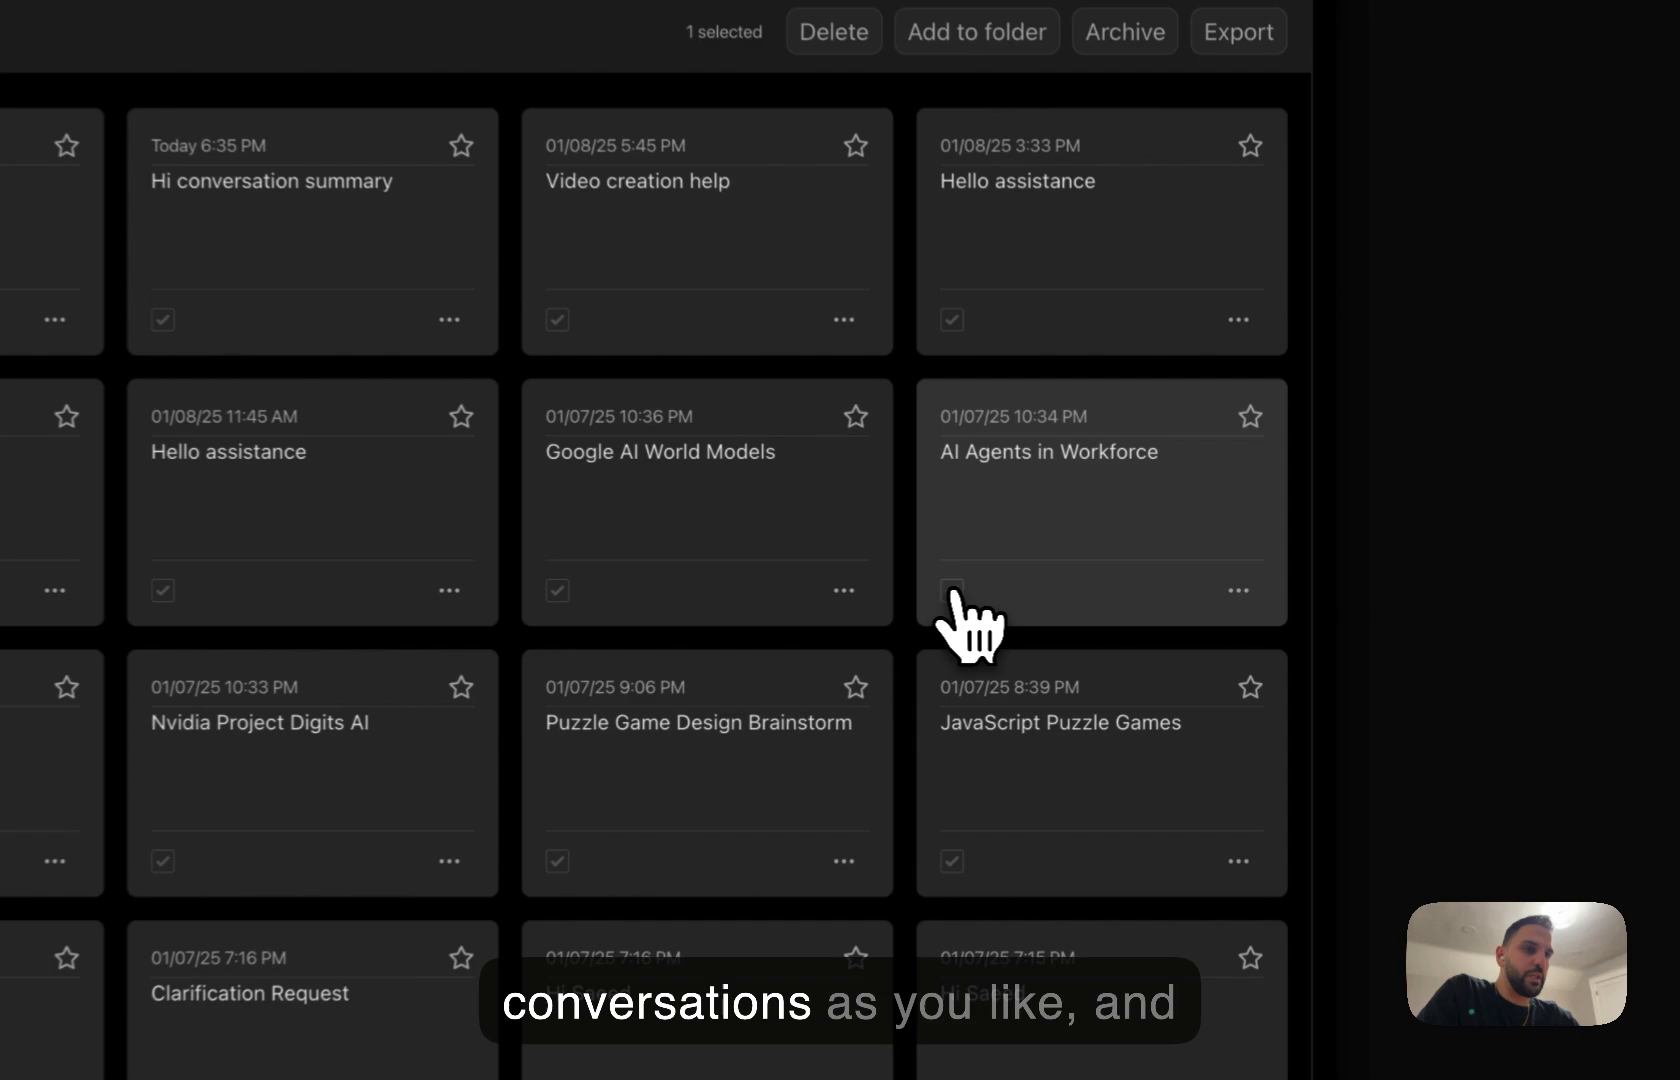
click(535, 868)
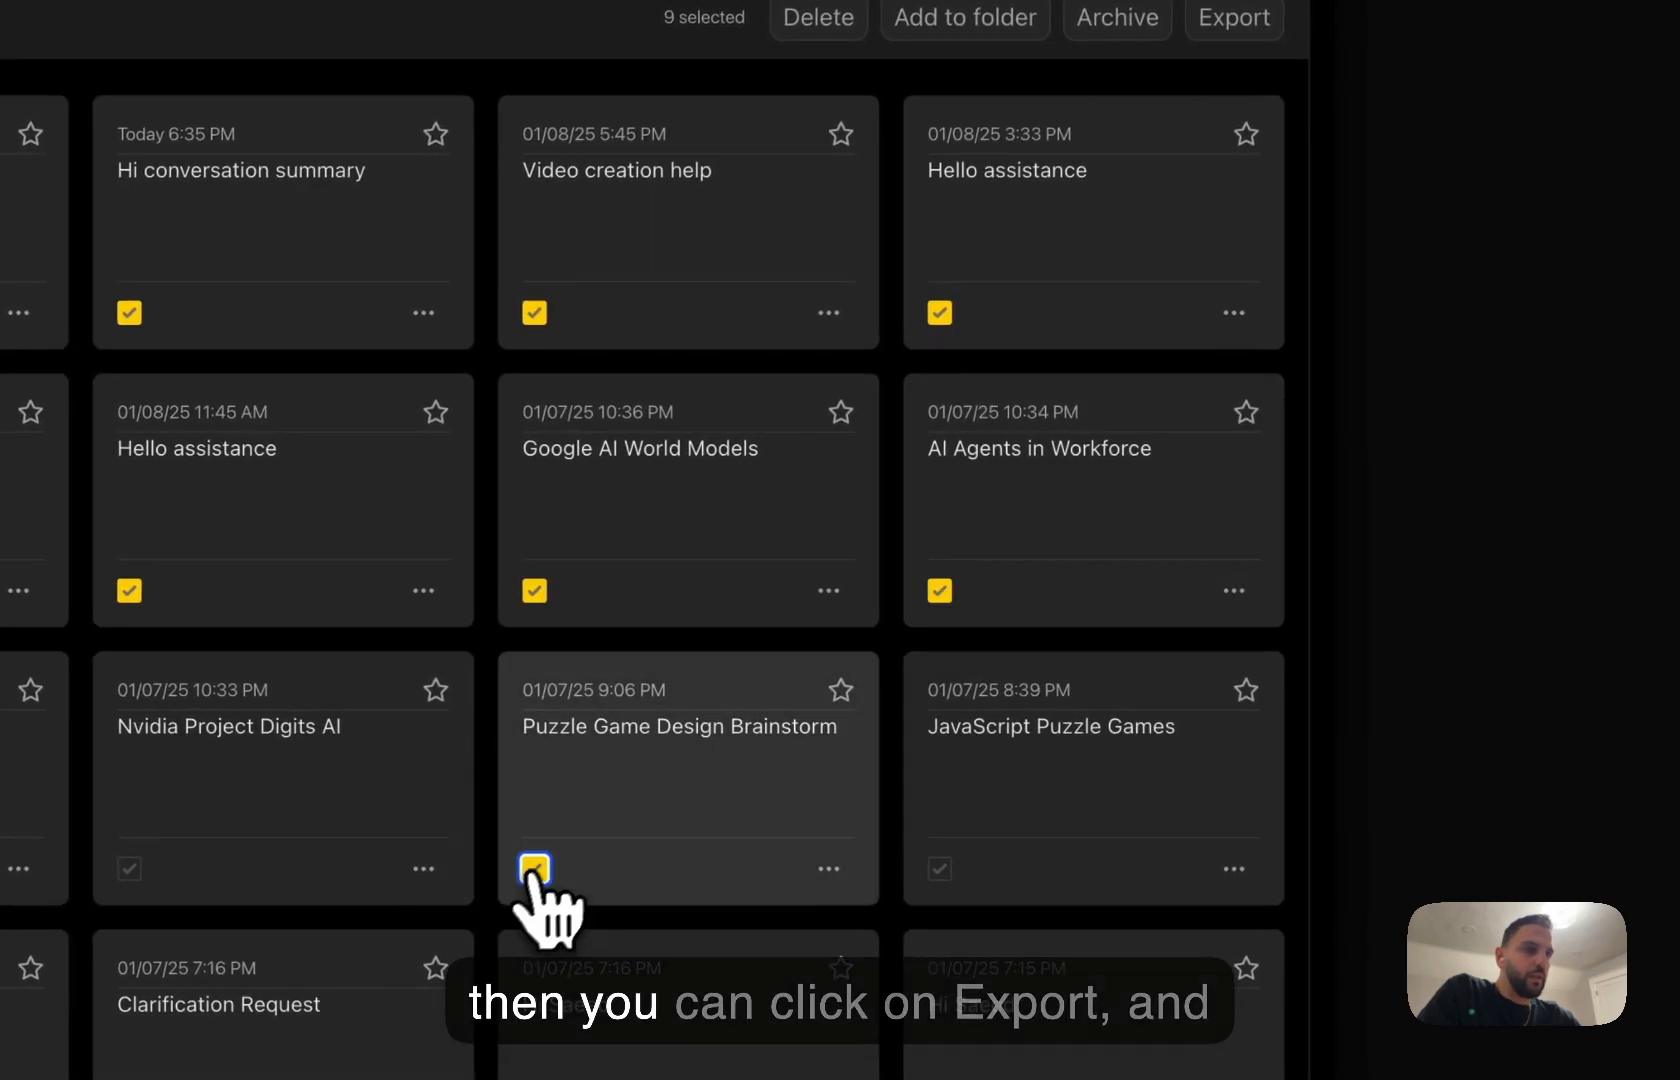
click(1232, 19)
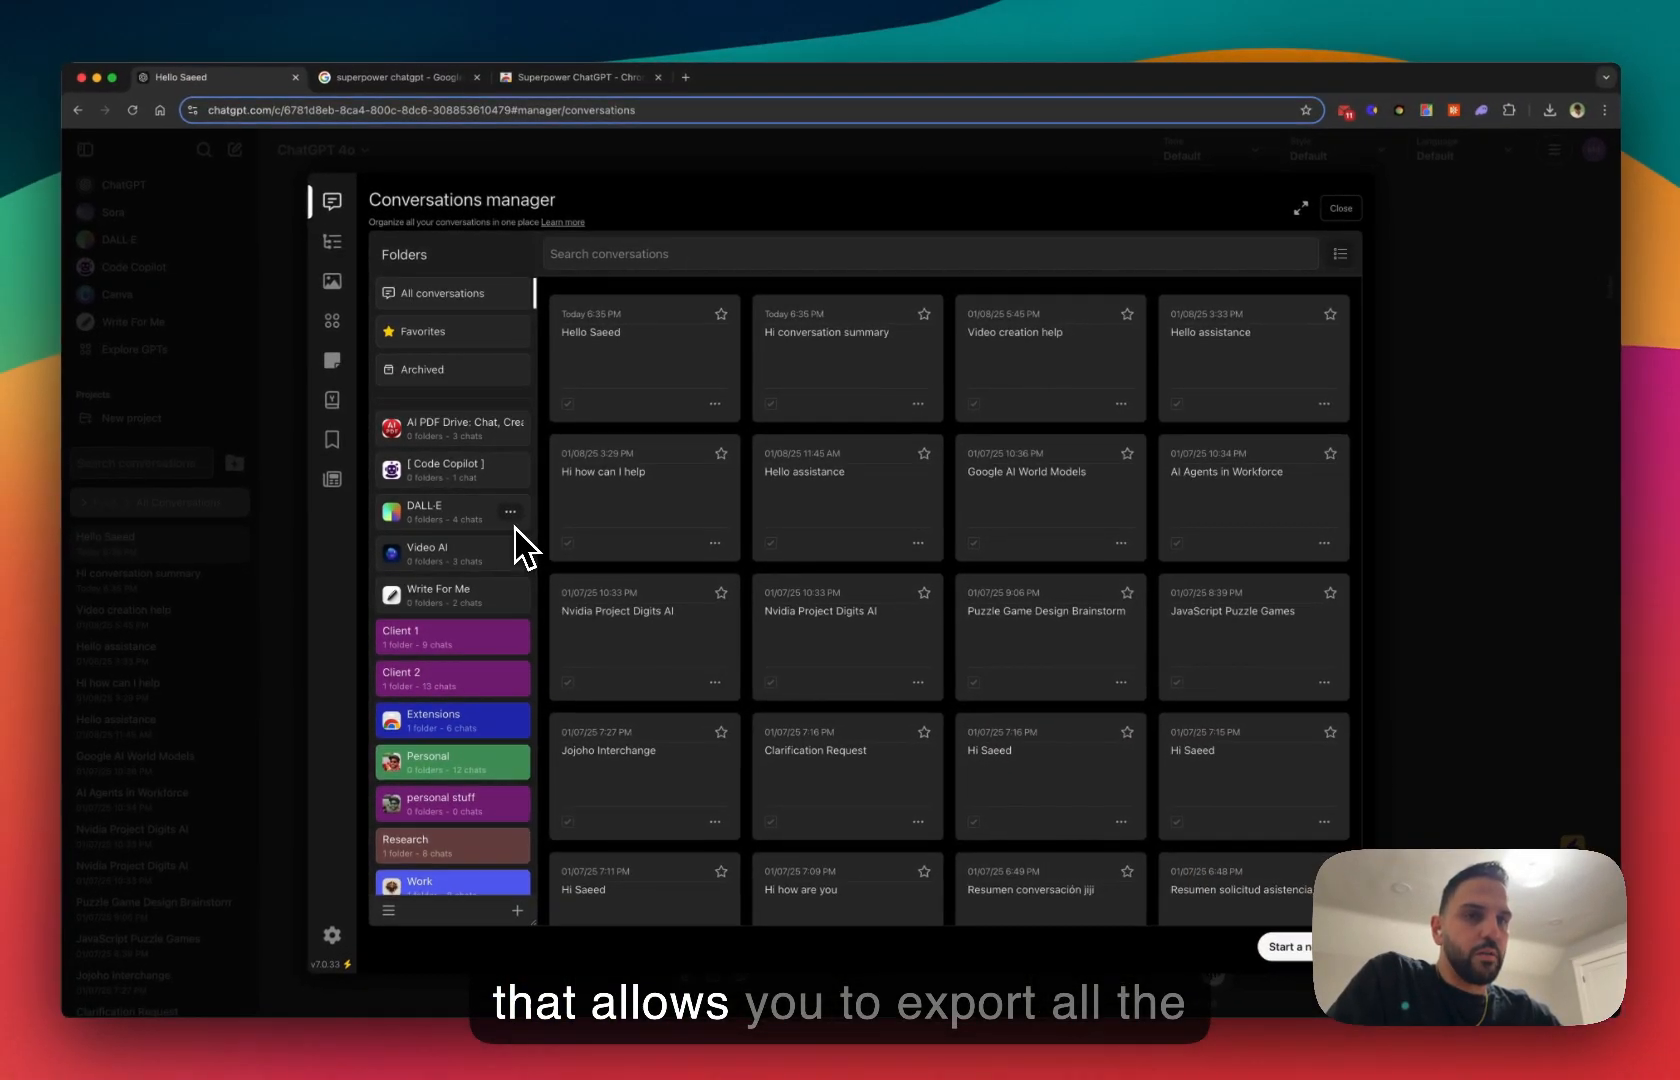
mouse_move(525, 568)
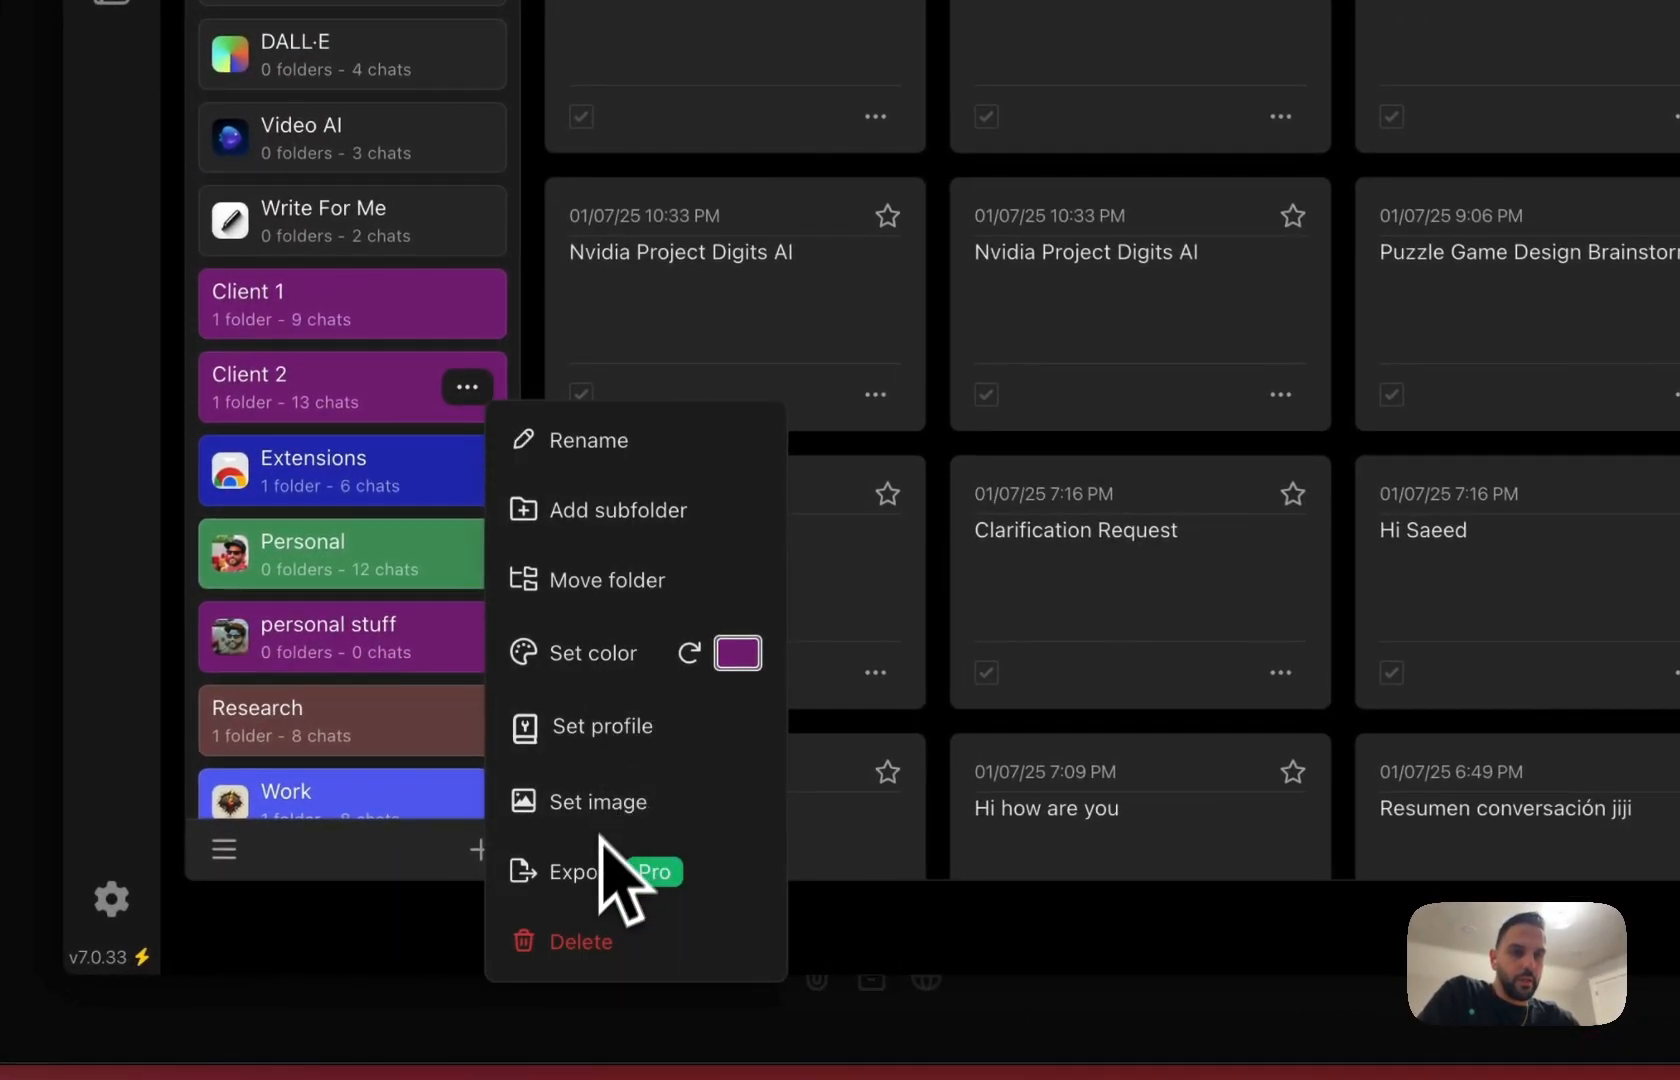
click(573, 872)
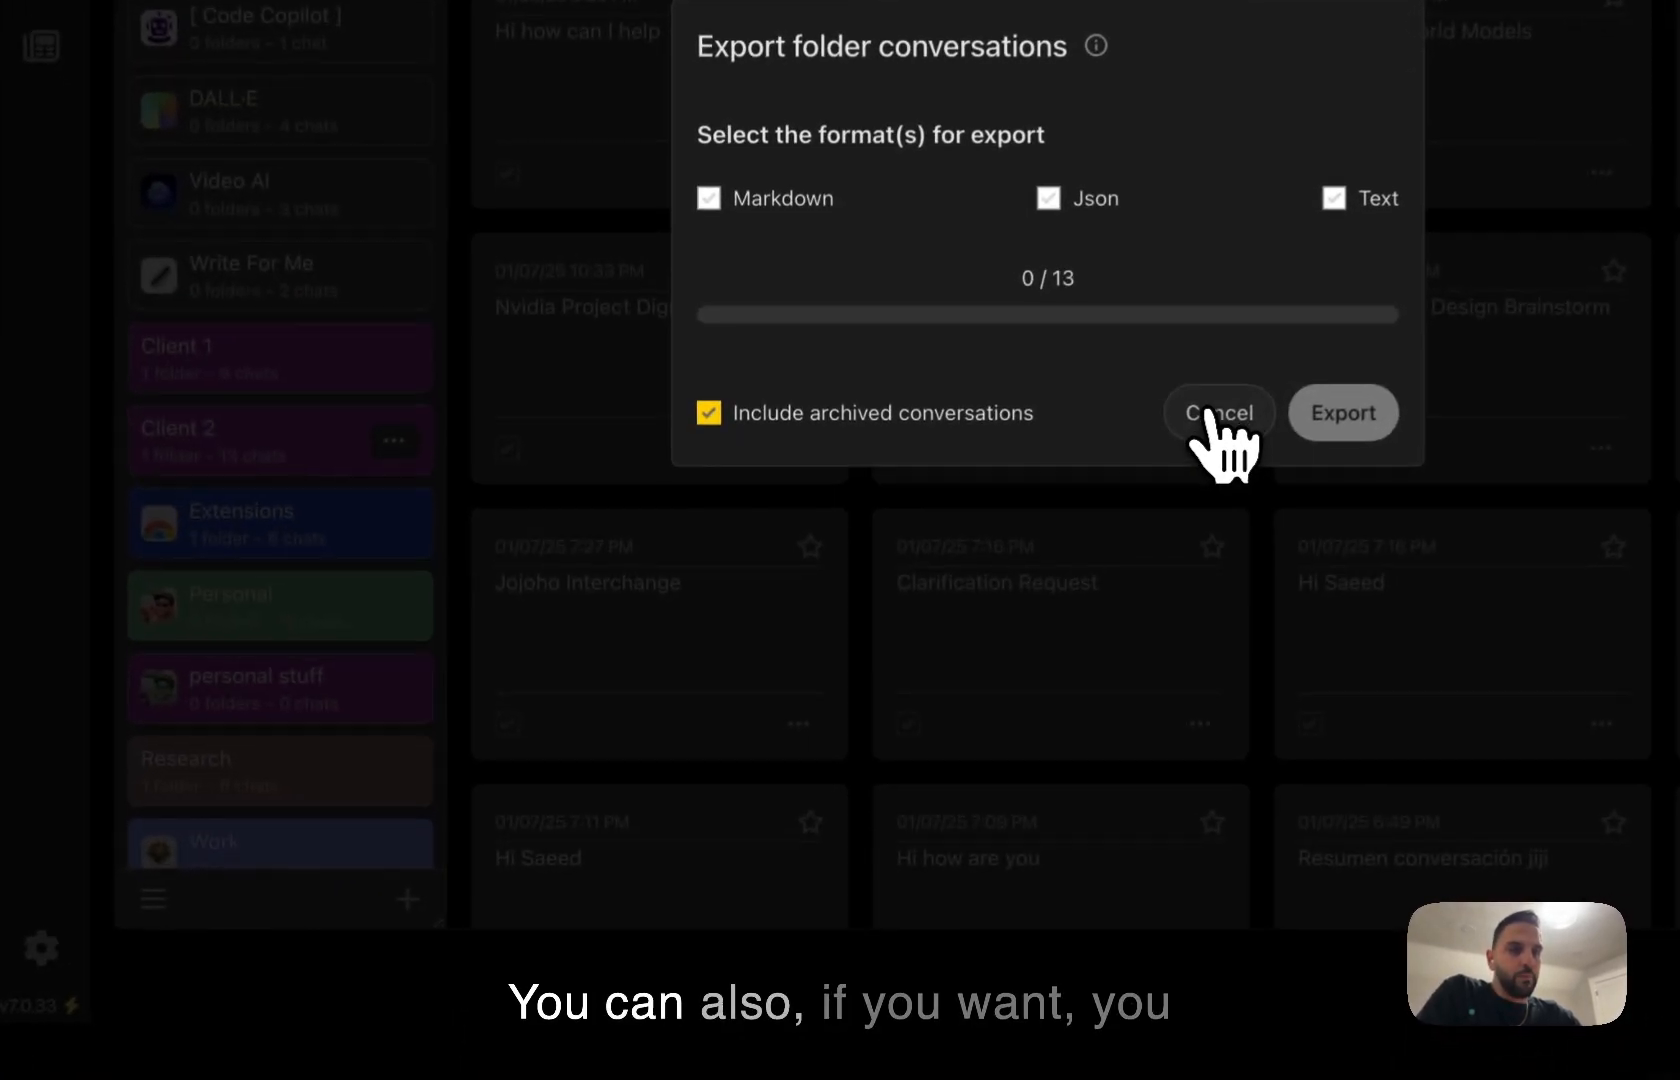
click(1218, 412)
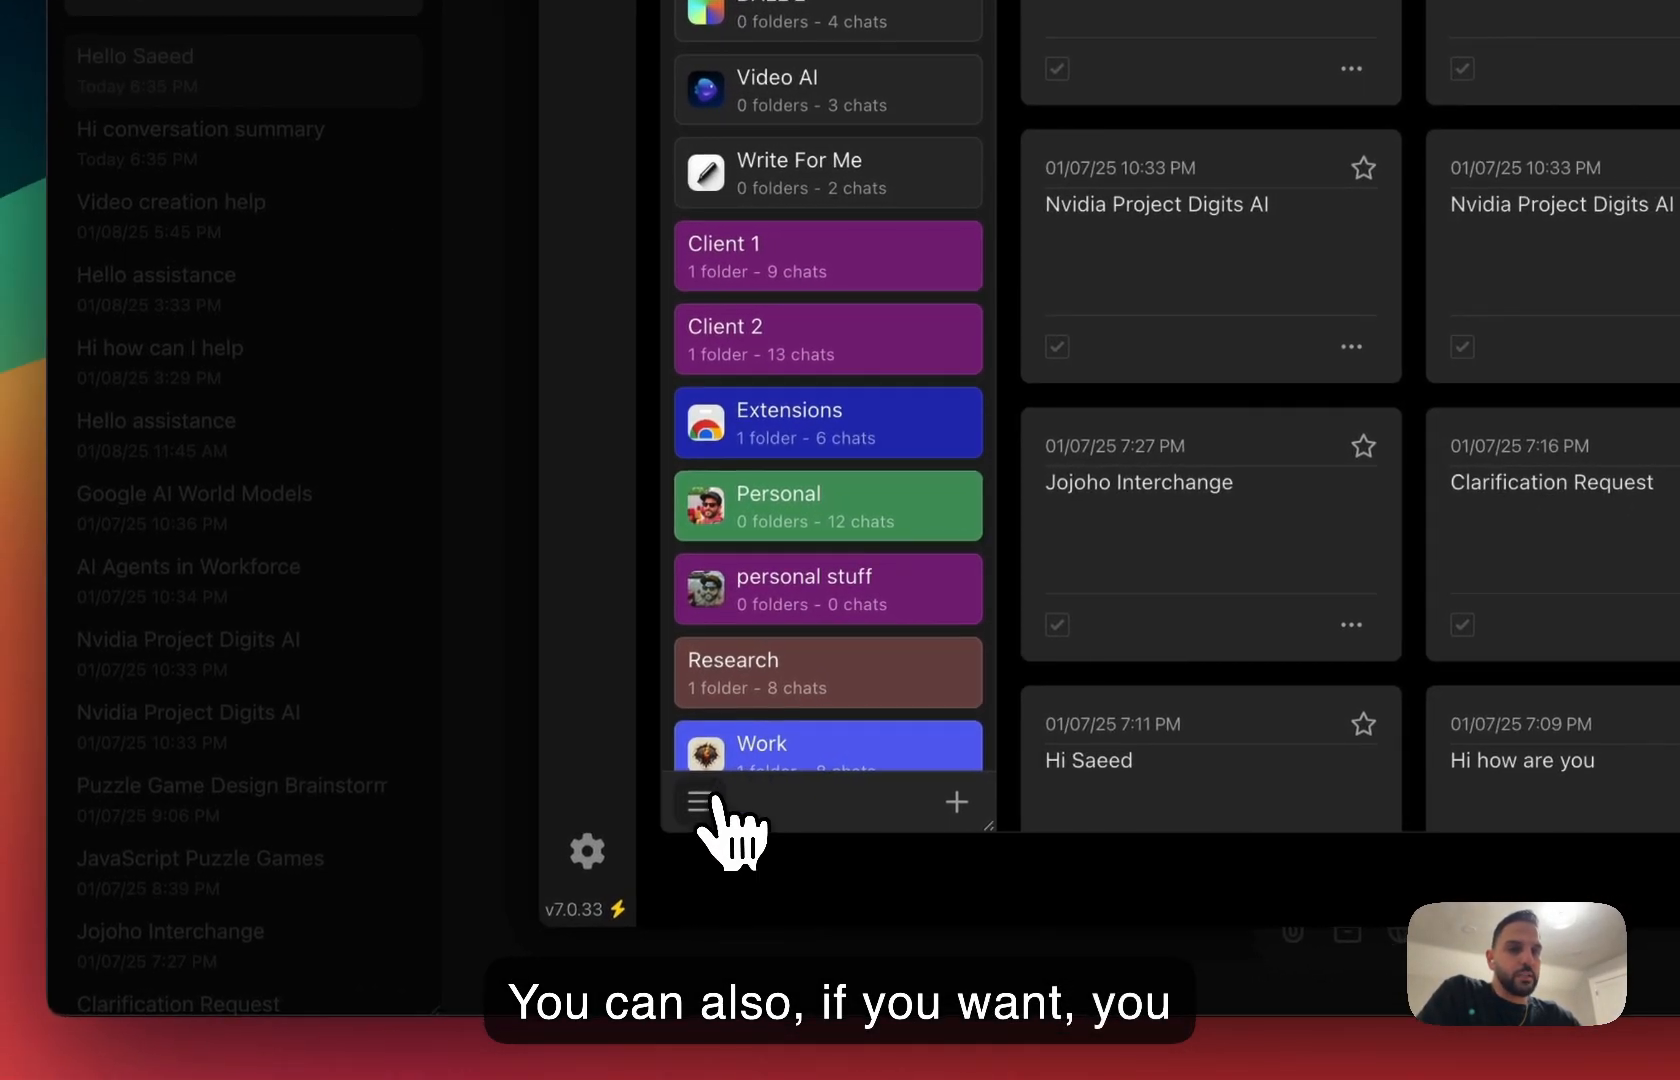
Choose Export all from the Superpower folders options menu
click(700, 799)
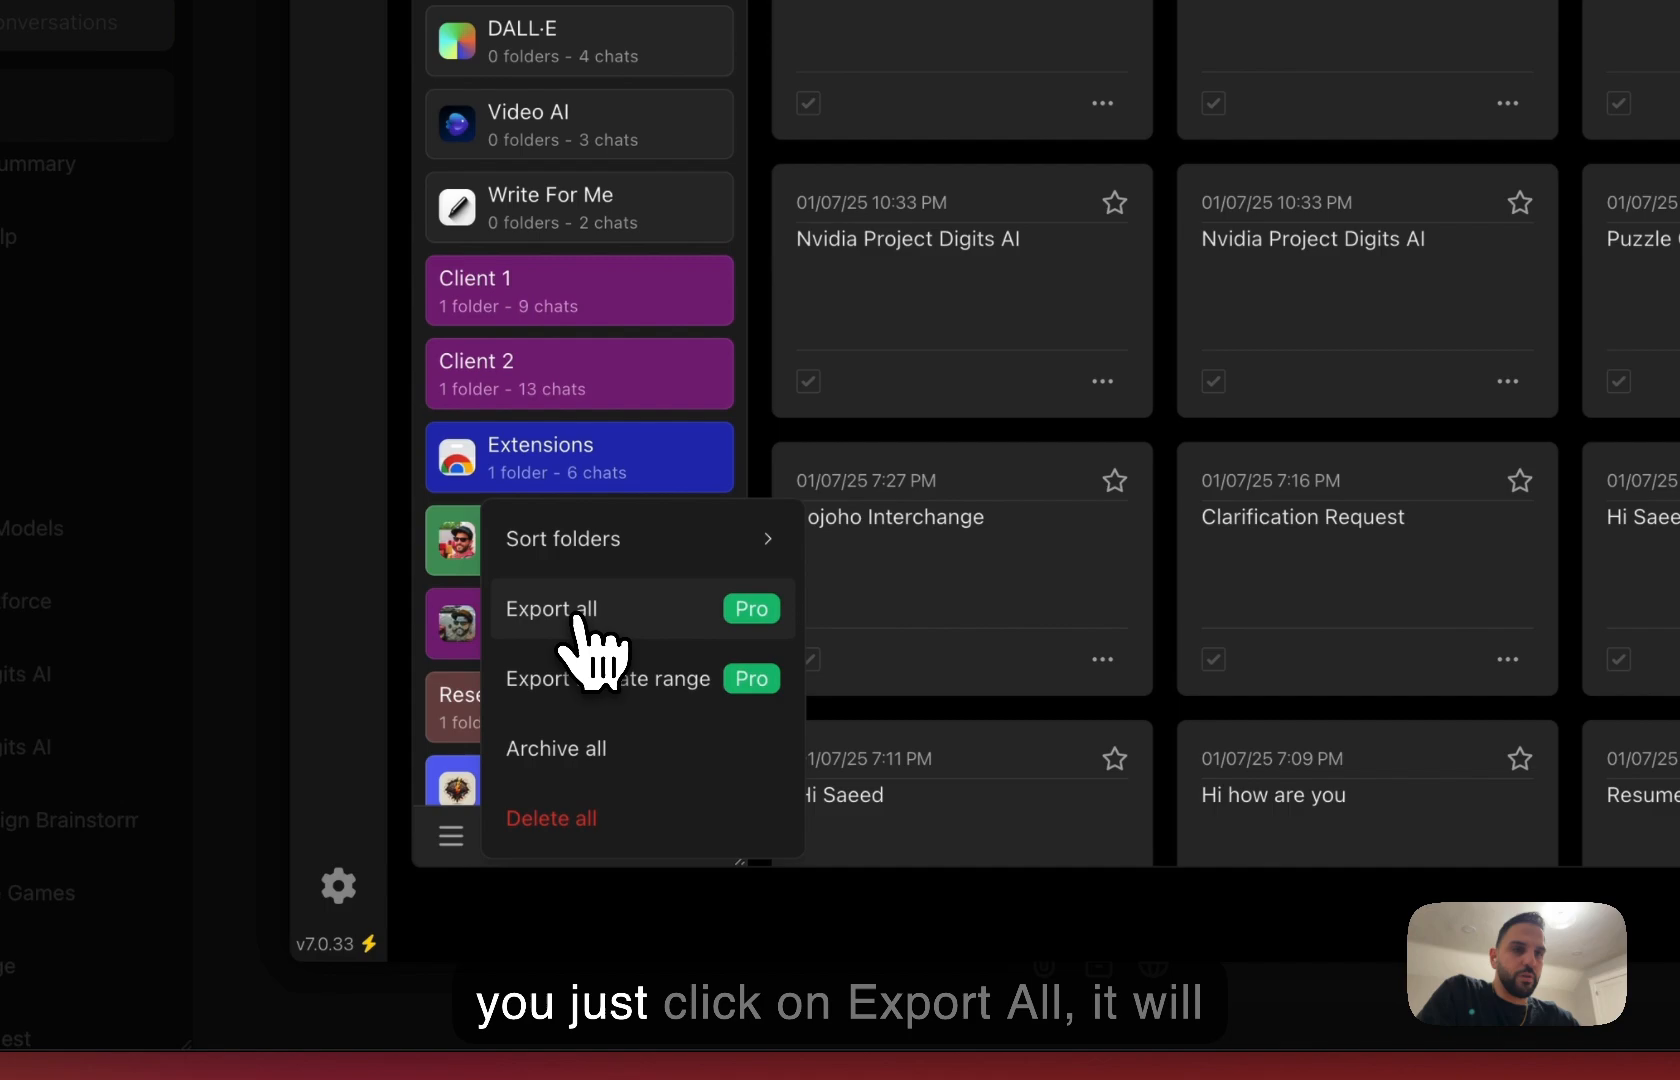
click(553, 609)
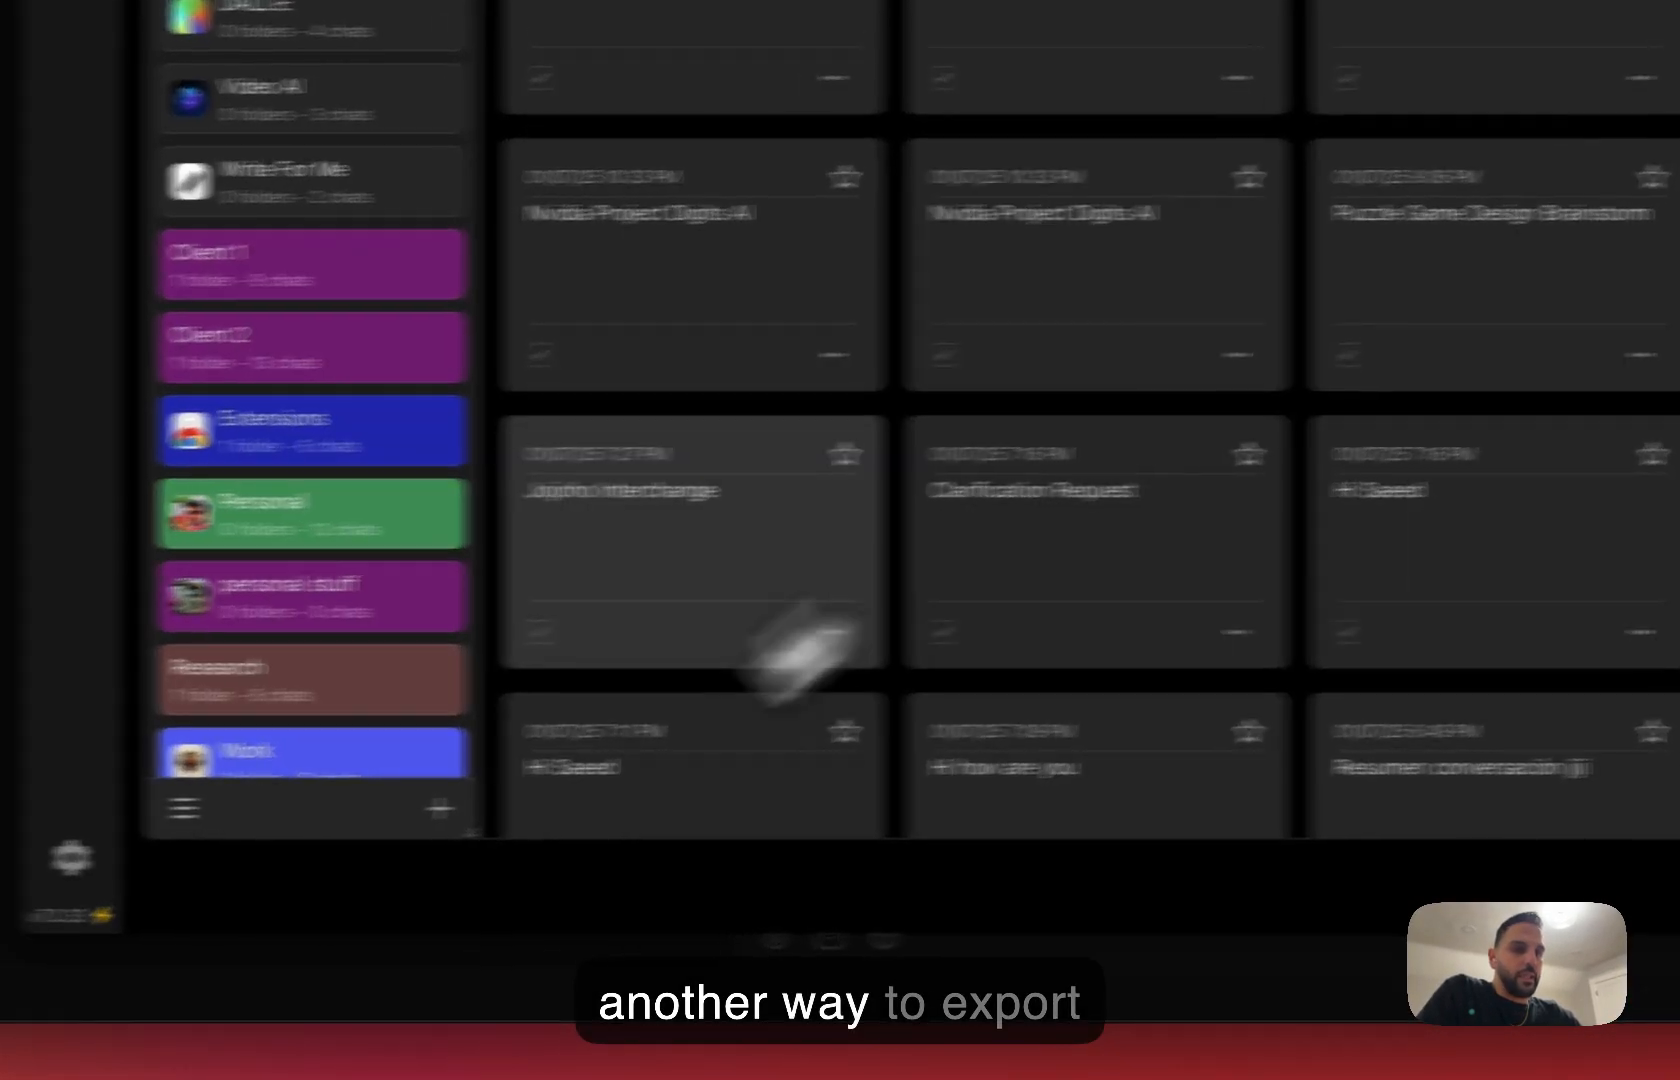
Export conversations by date range from 01/01/2025 to 01/10/2025
click(182, 809)
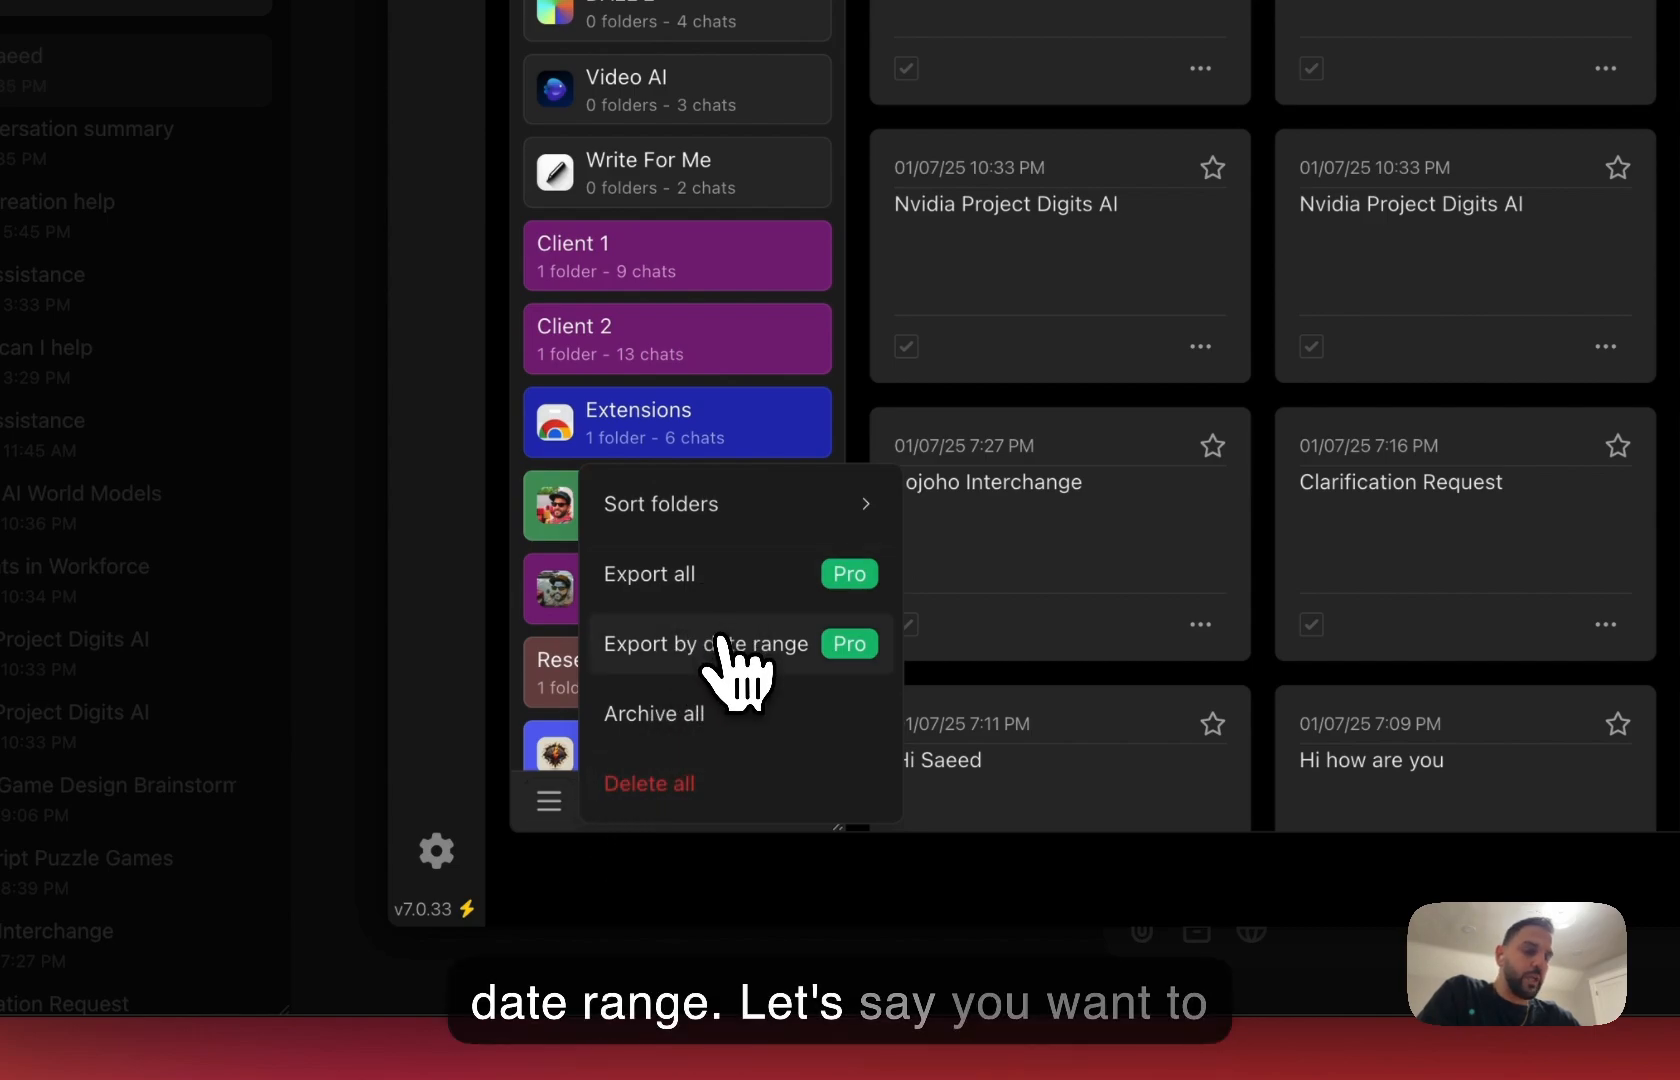
click(704, 644)
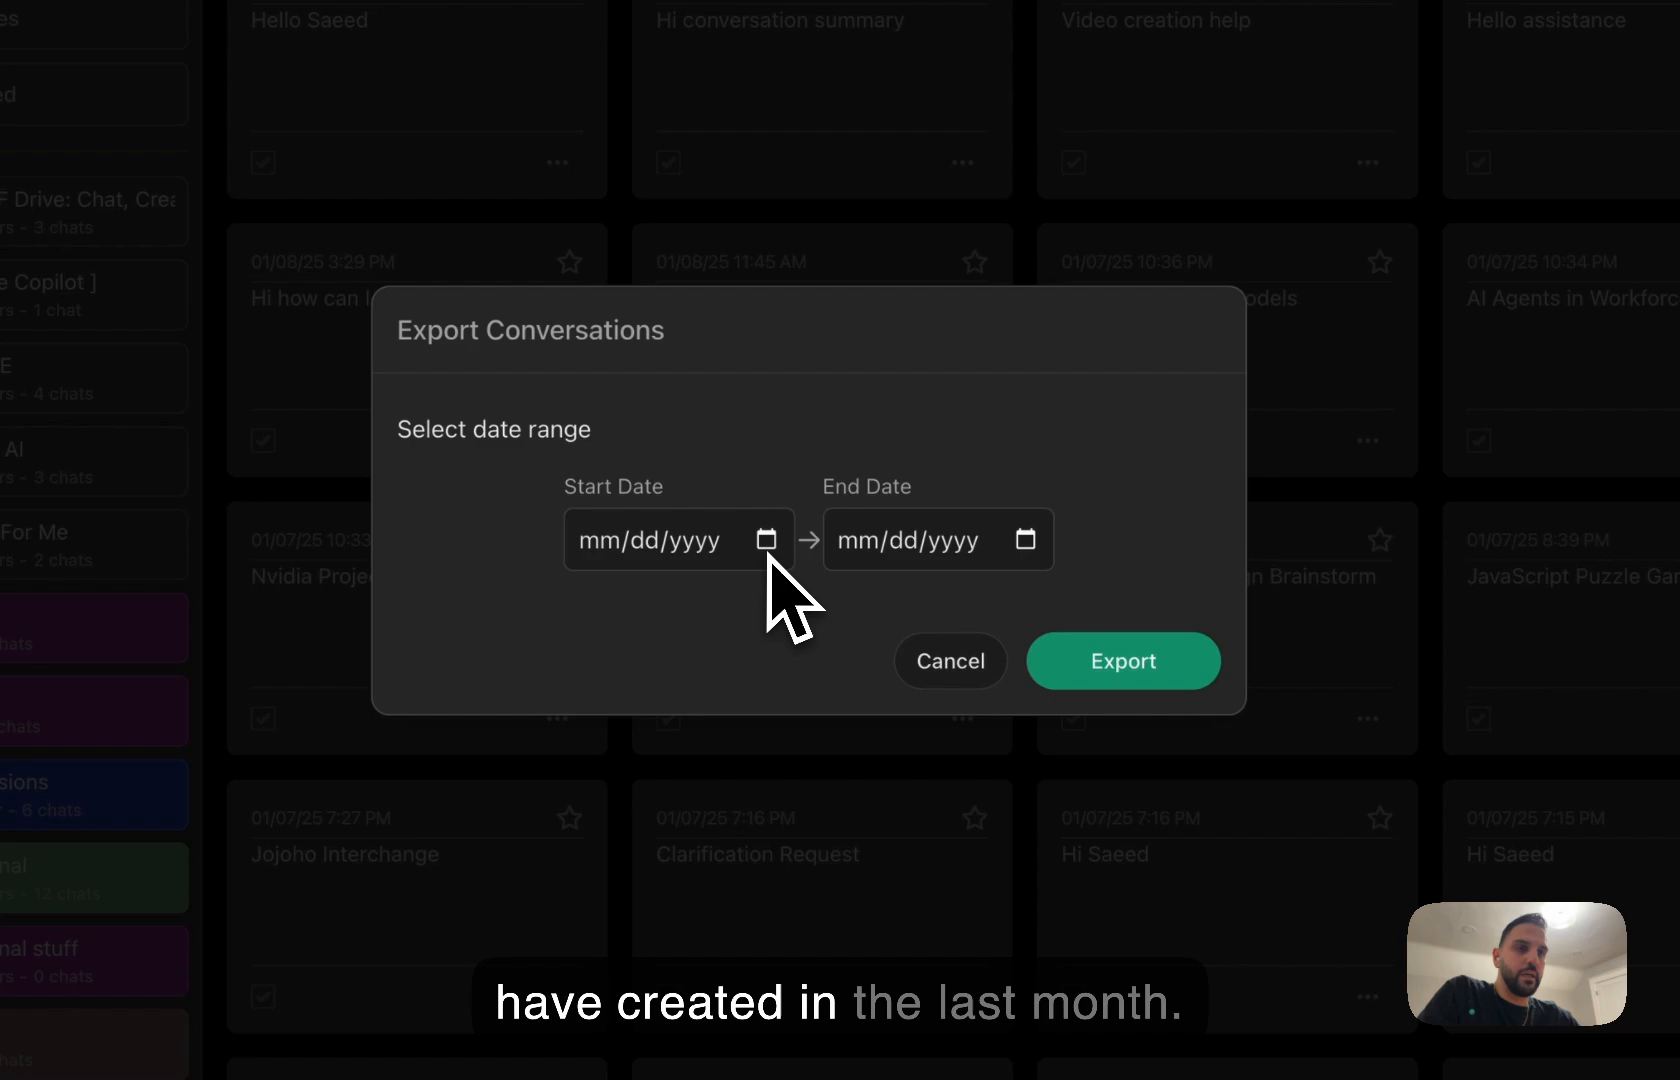
click(765, 539)
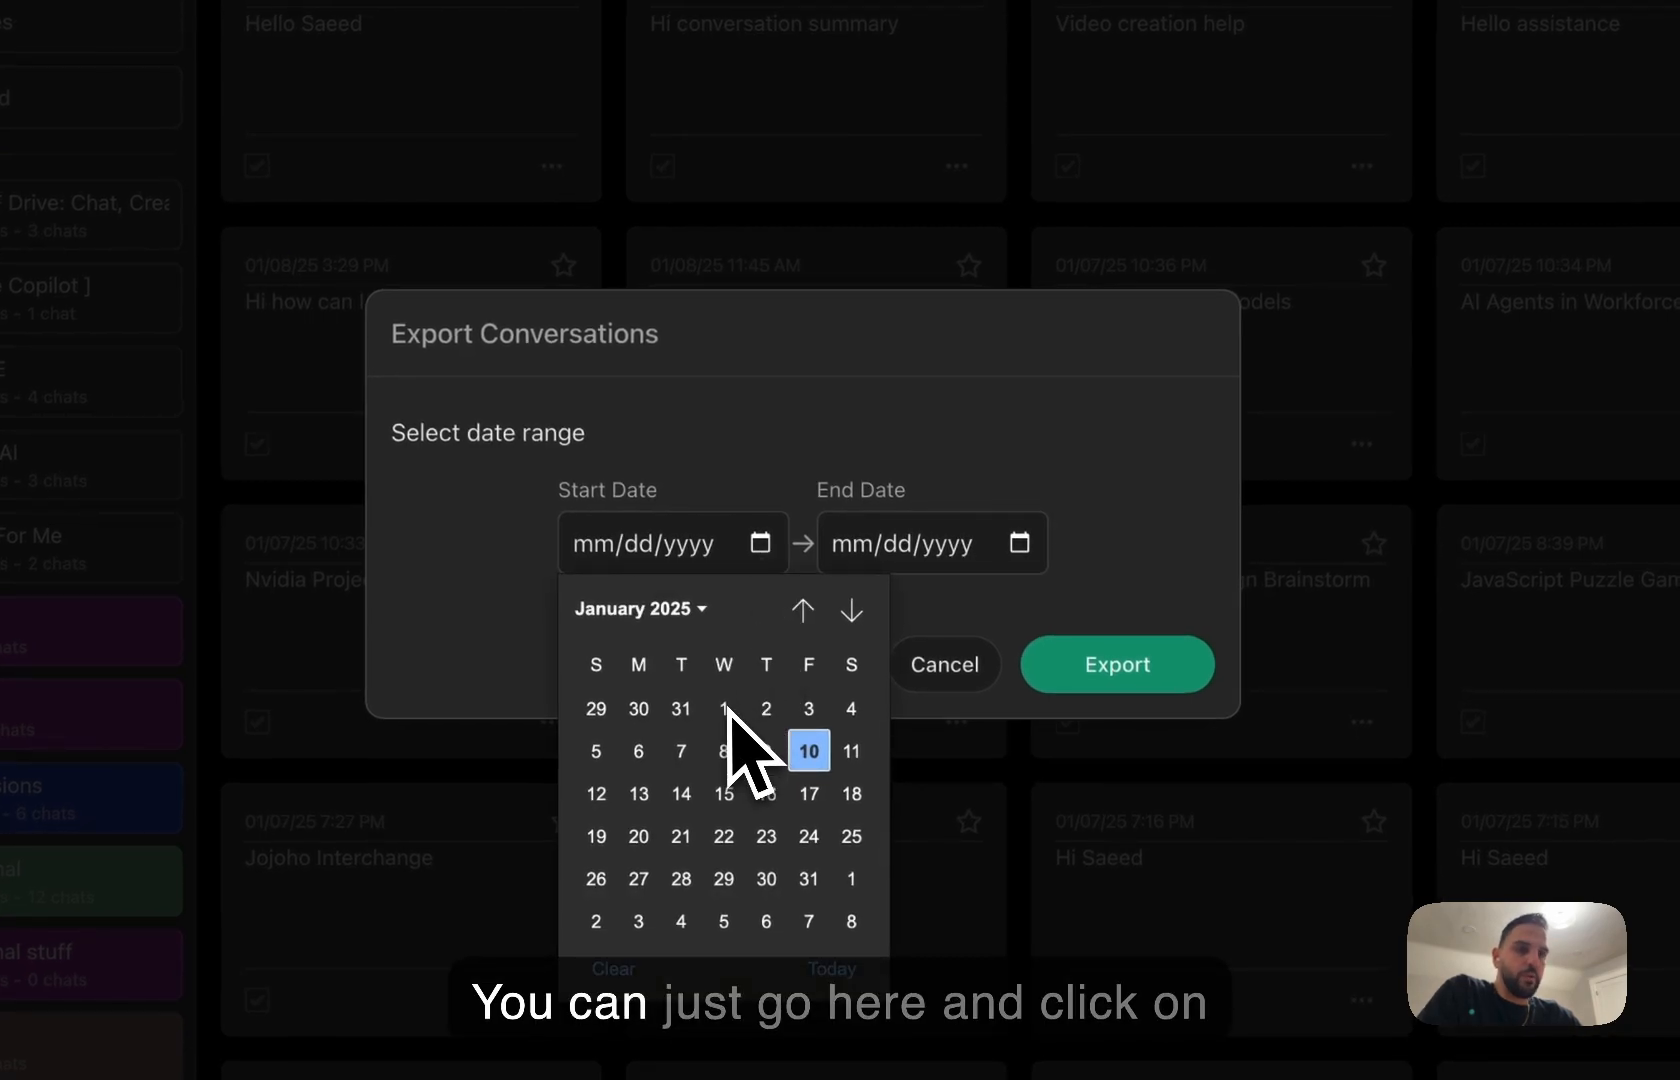
click(723, 708)
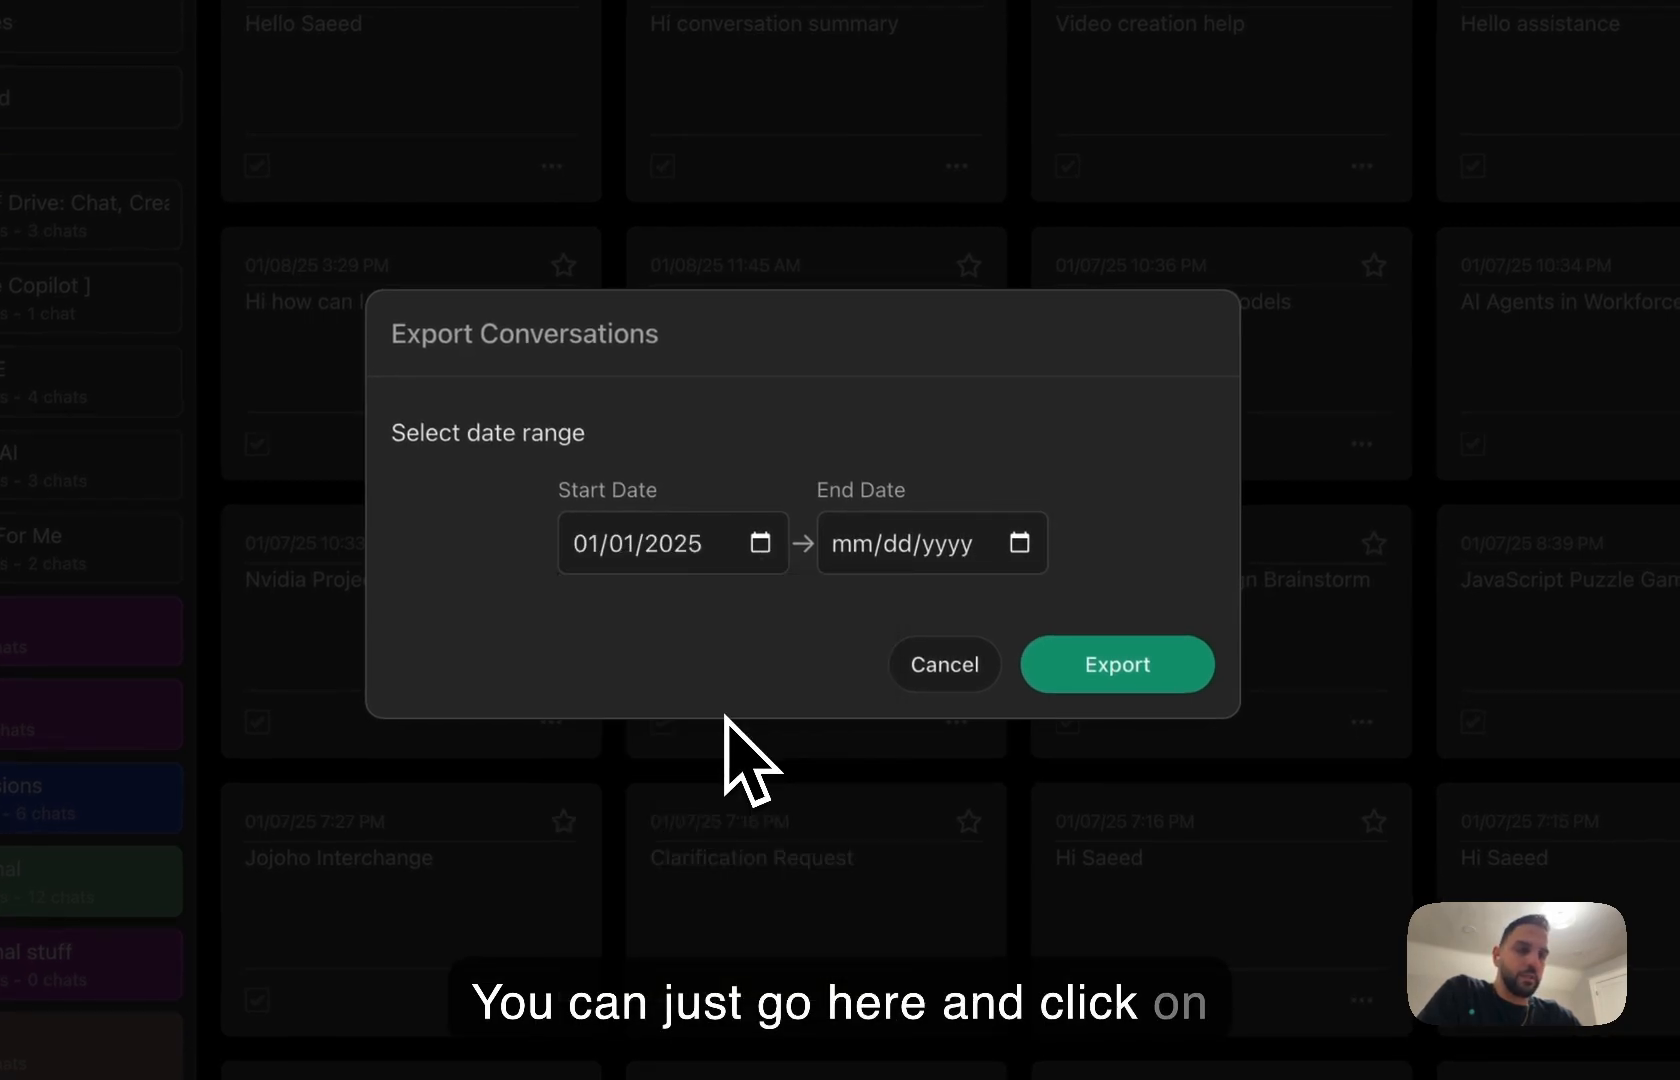
mouse_move(1034, 579)
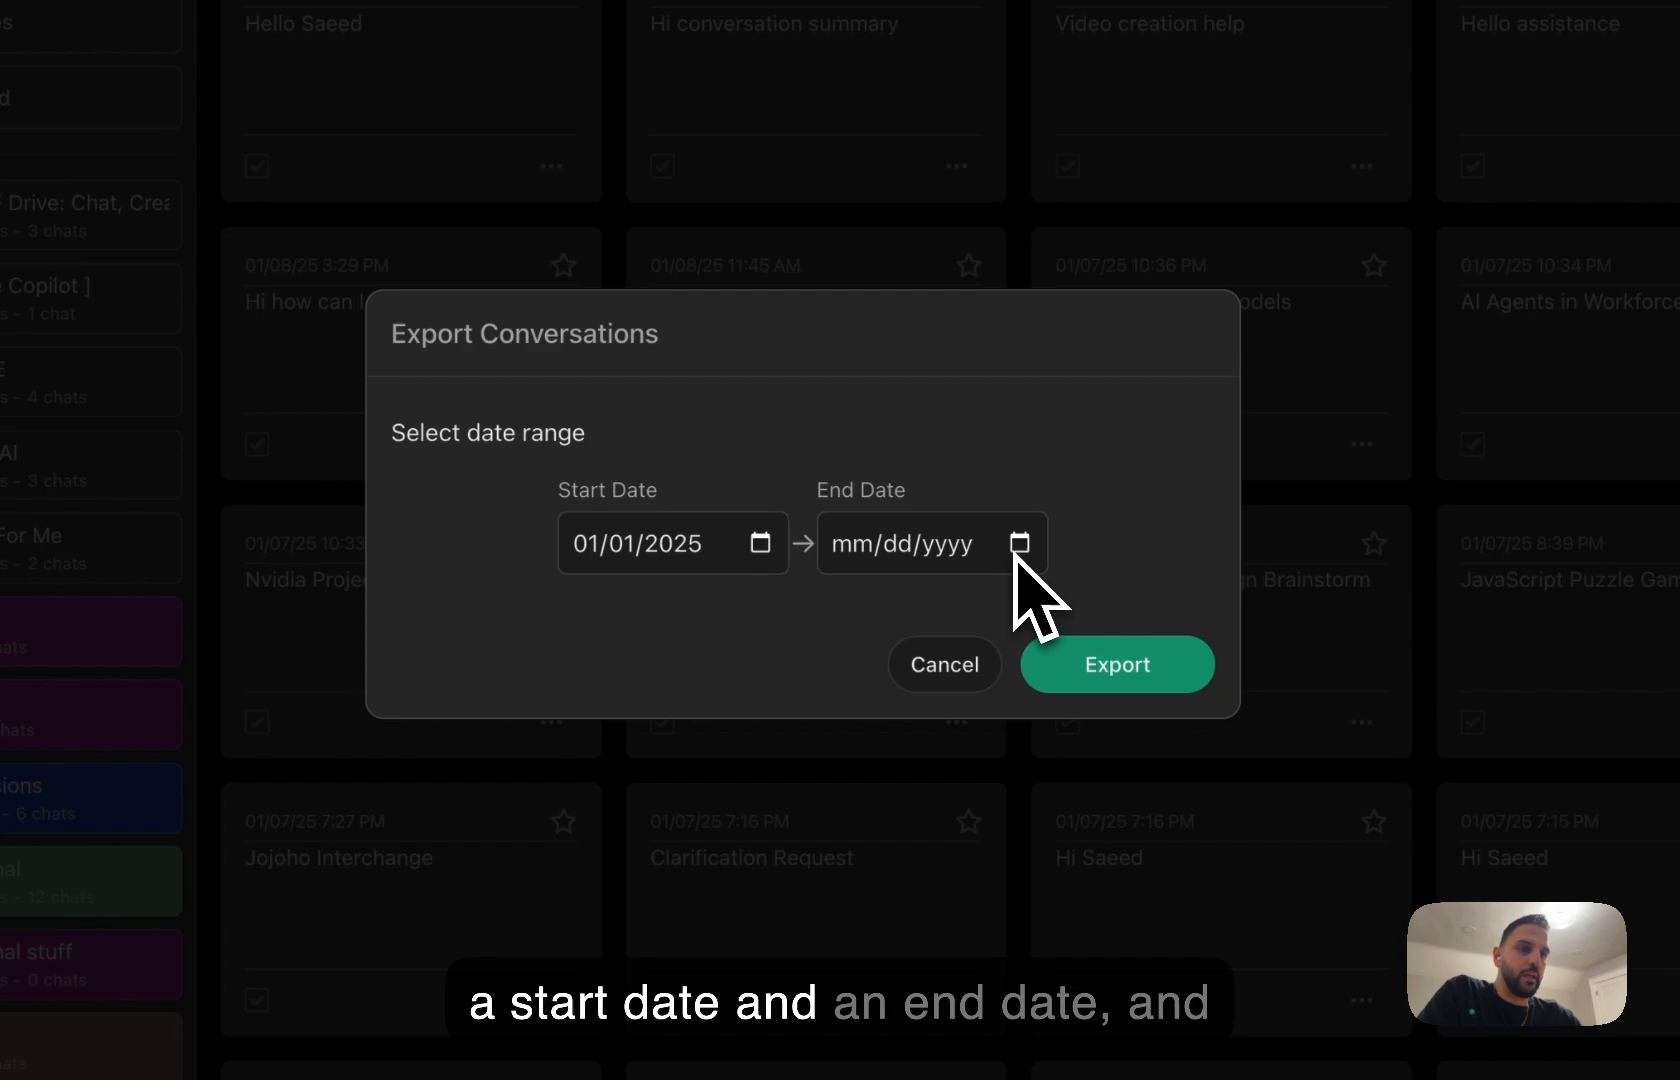
click(1024, 543)
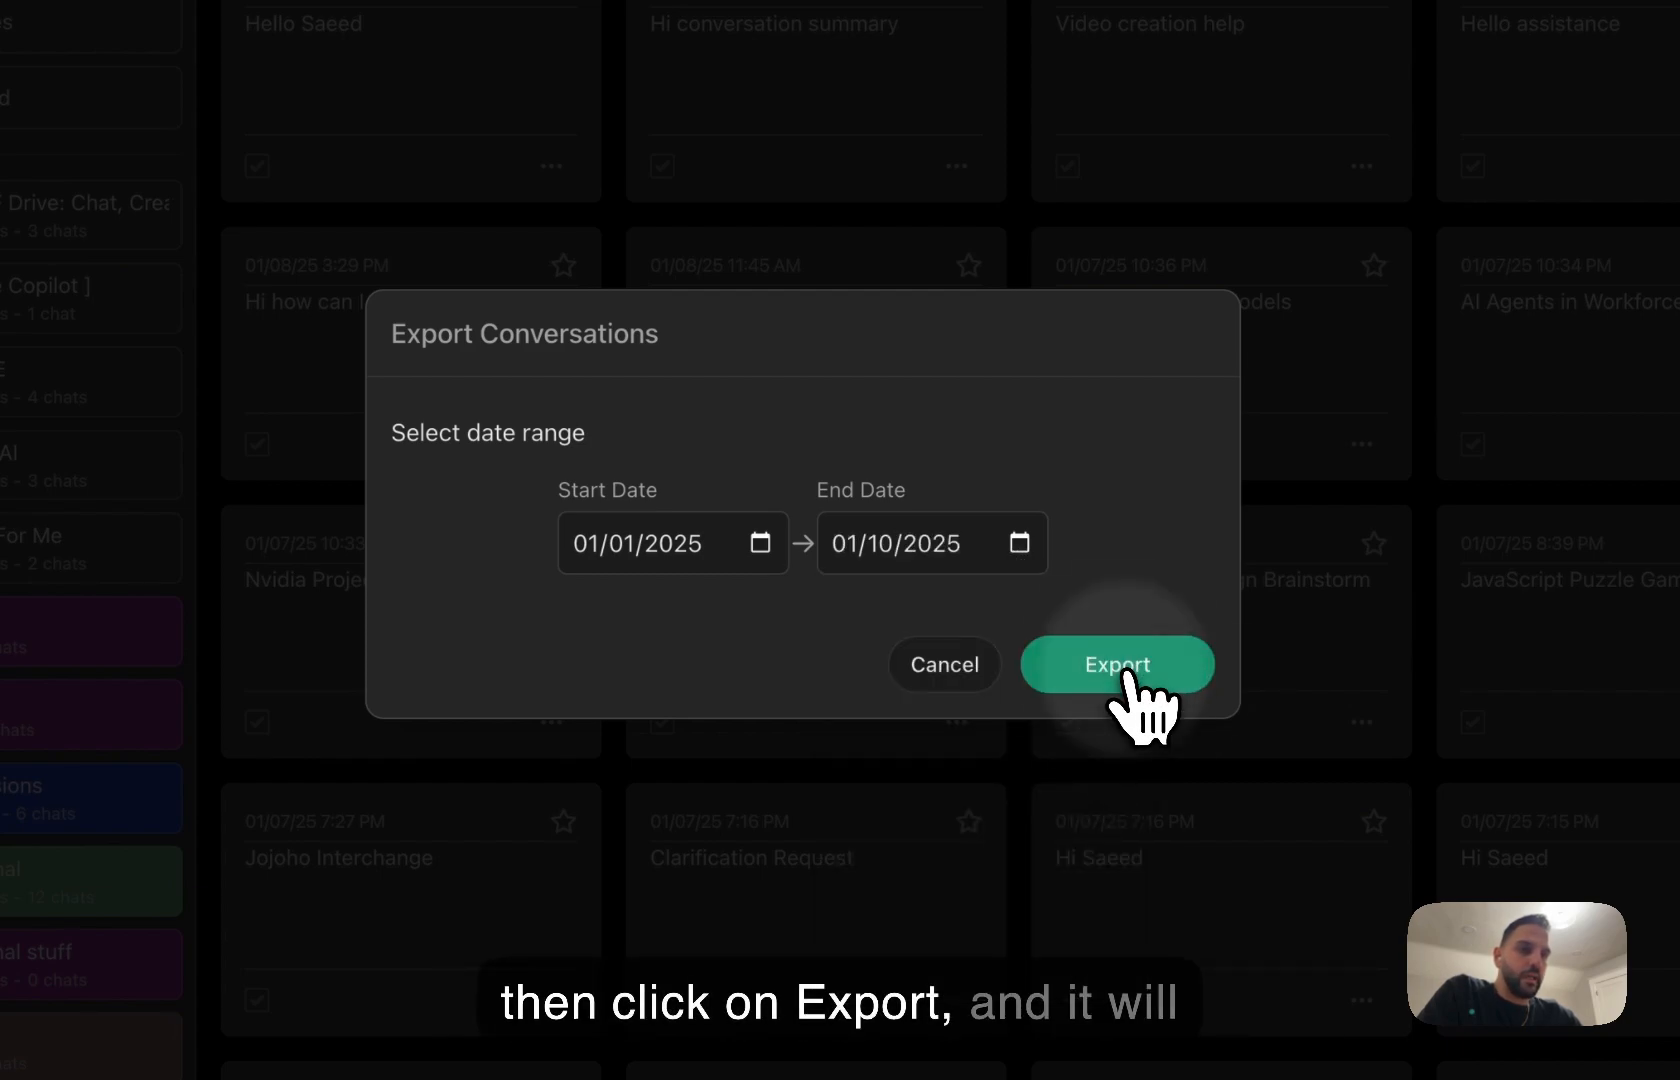
click(1116, 664)
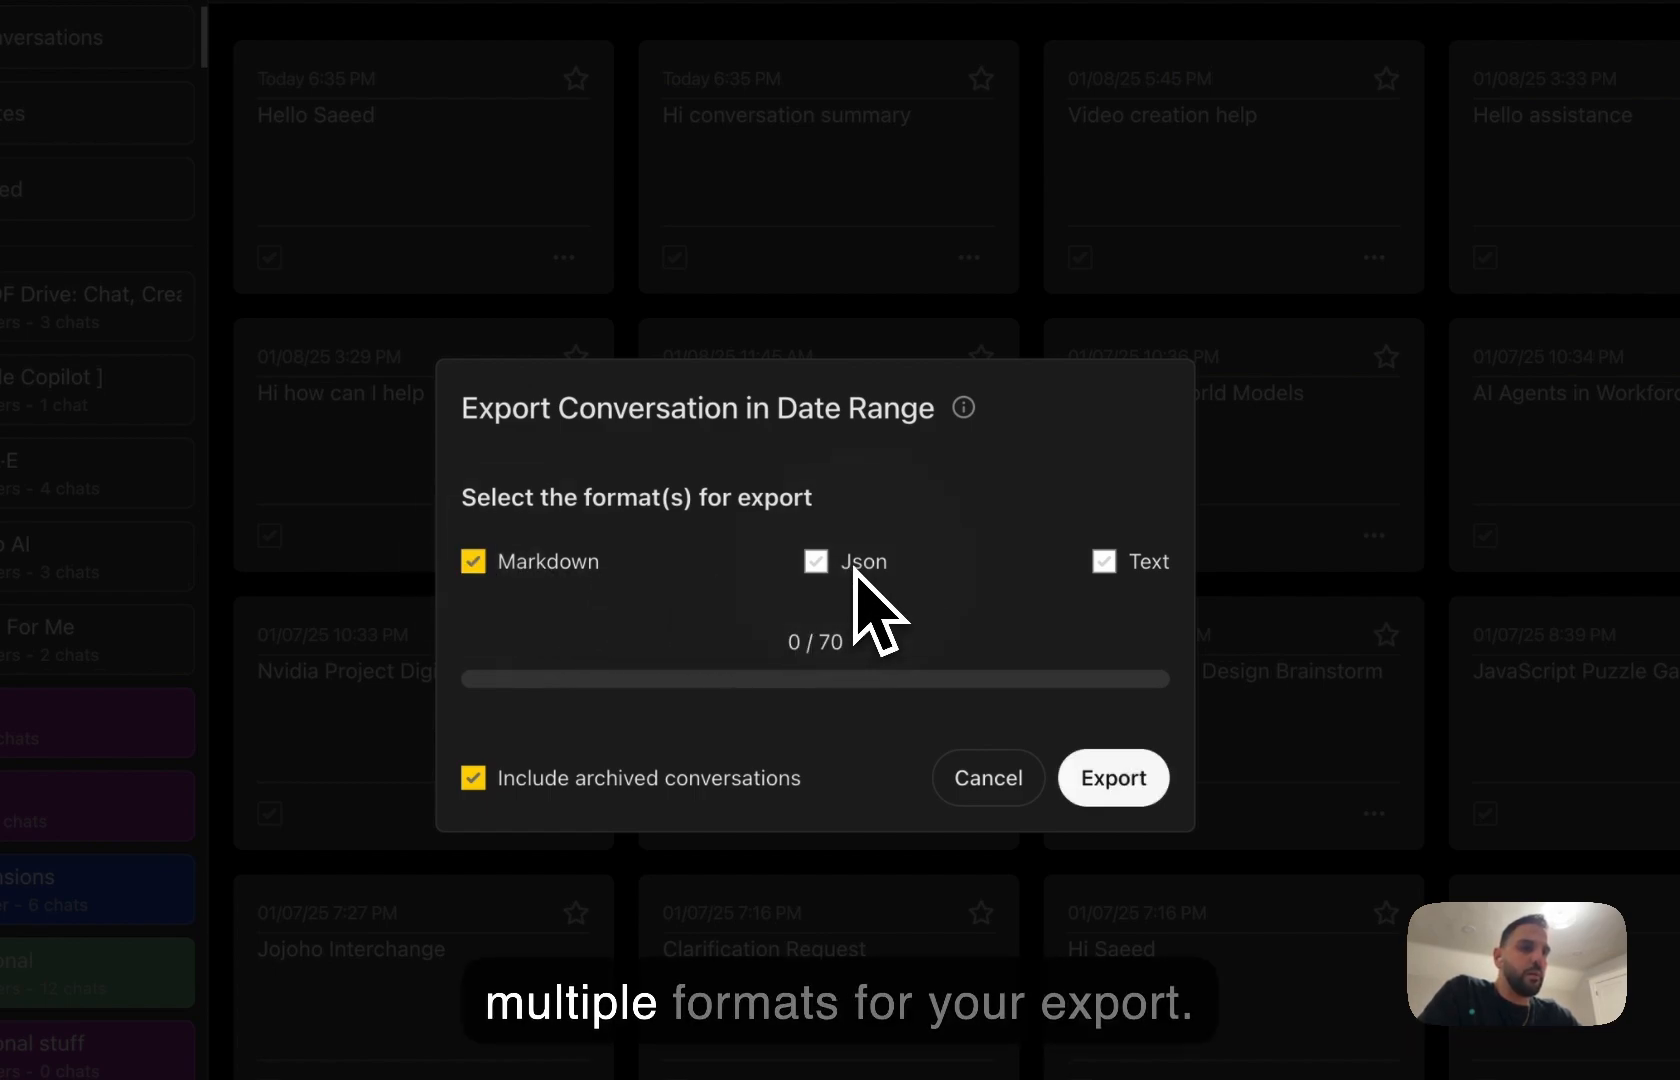
Tick Json and Text alongside Markdown and export the date-range conversations
click(815, 561)
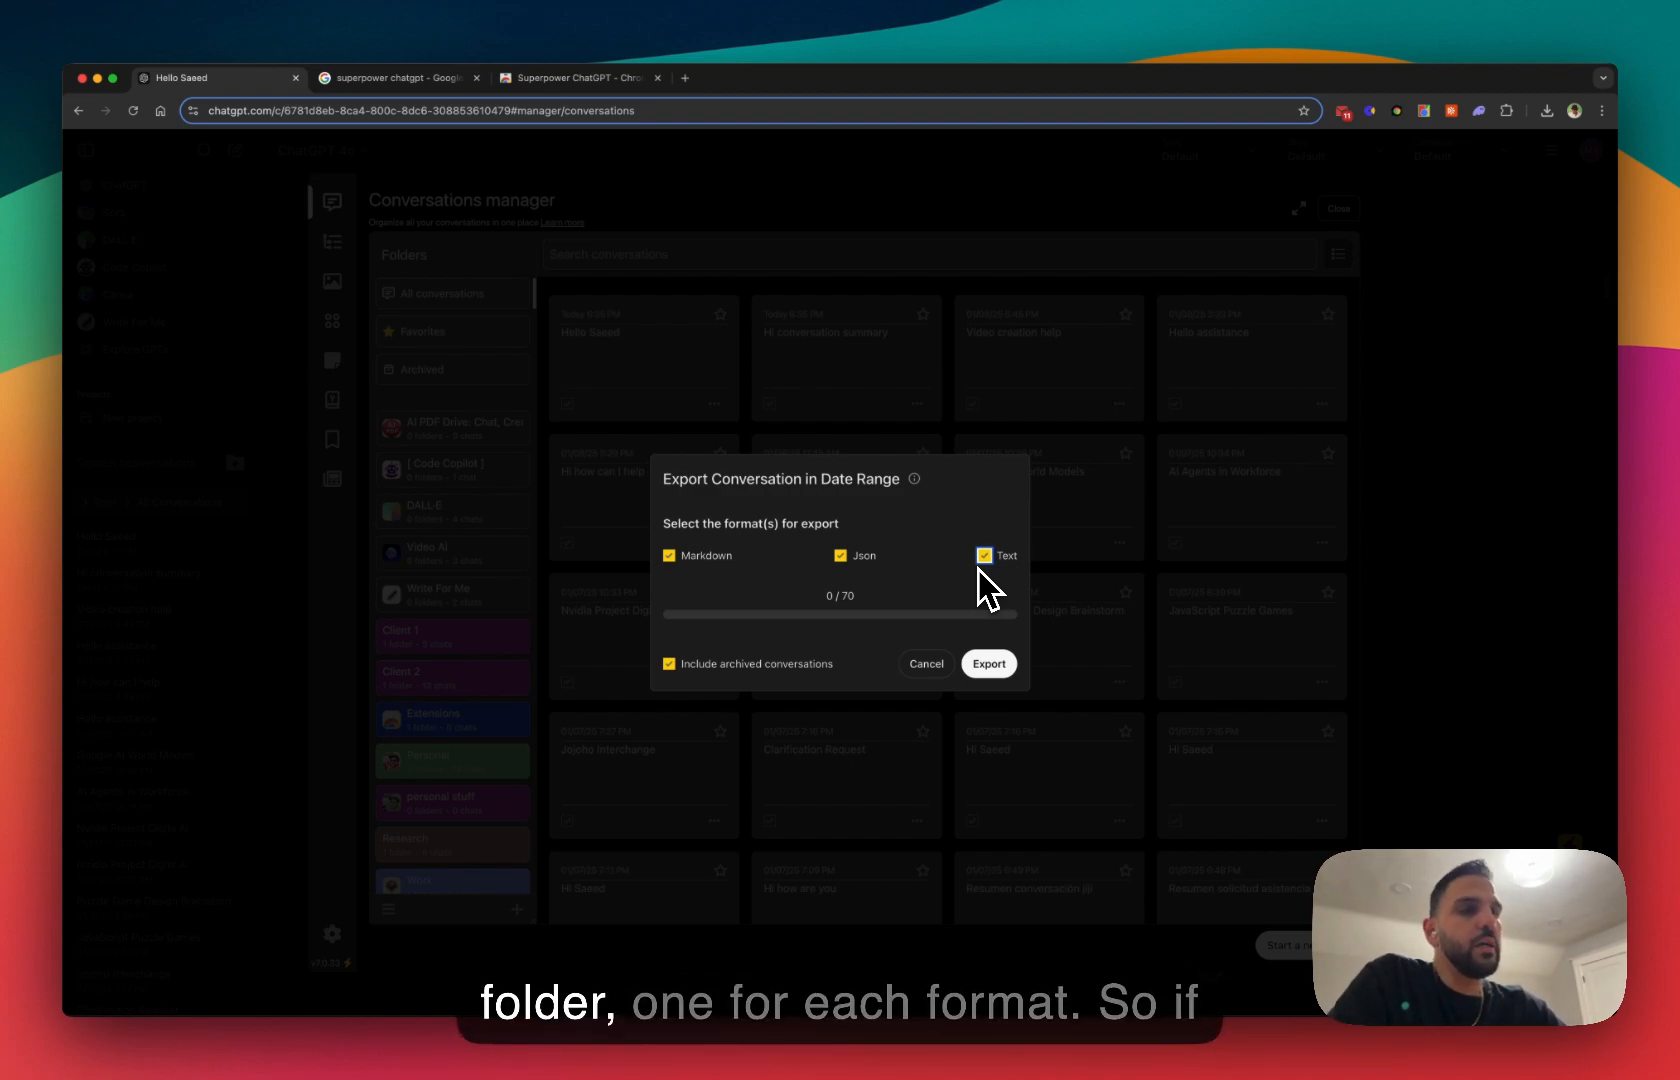
mouse_move(986, 605)
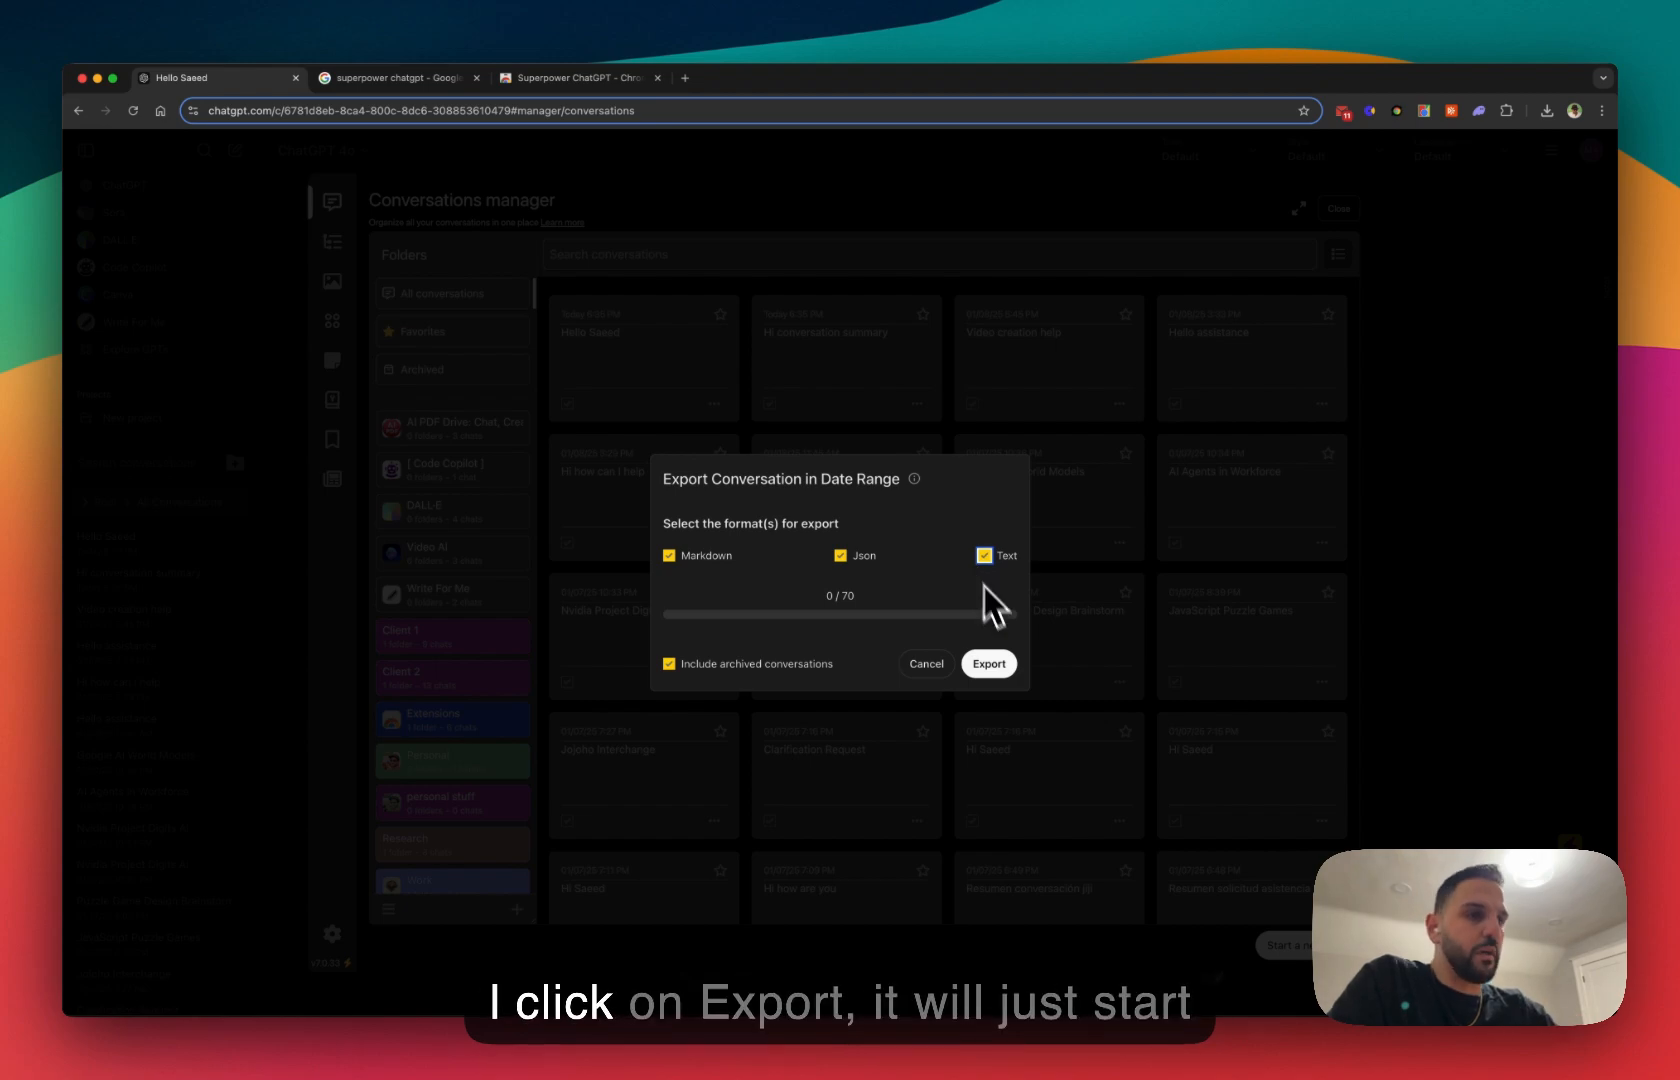
click(987, 663)
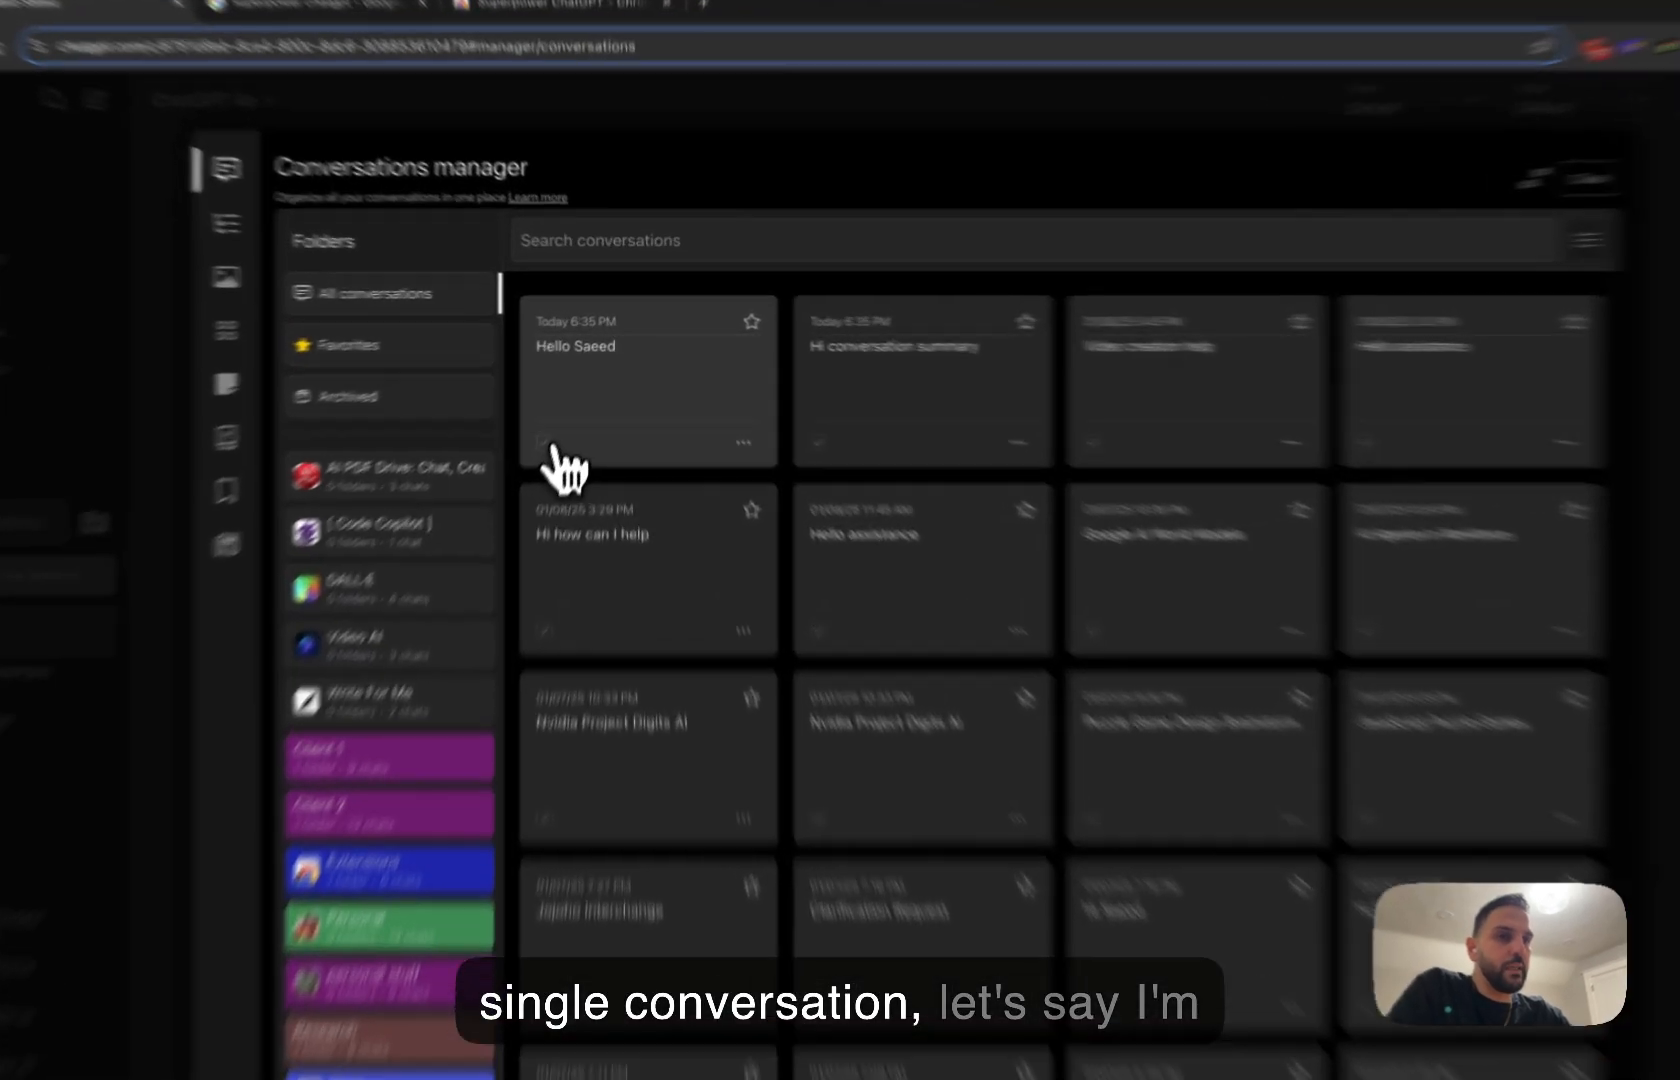
Select the top-left conversation card and start a Markdown export of it
click(502, 598)
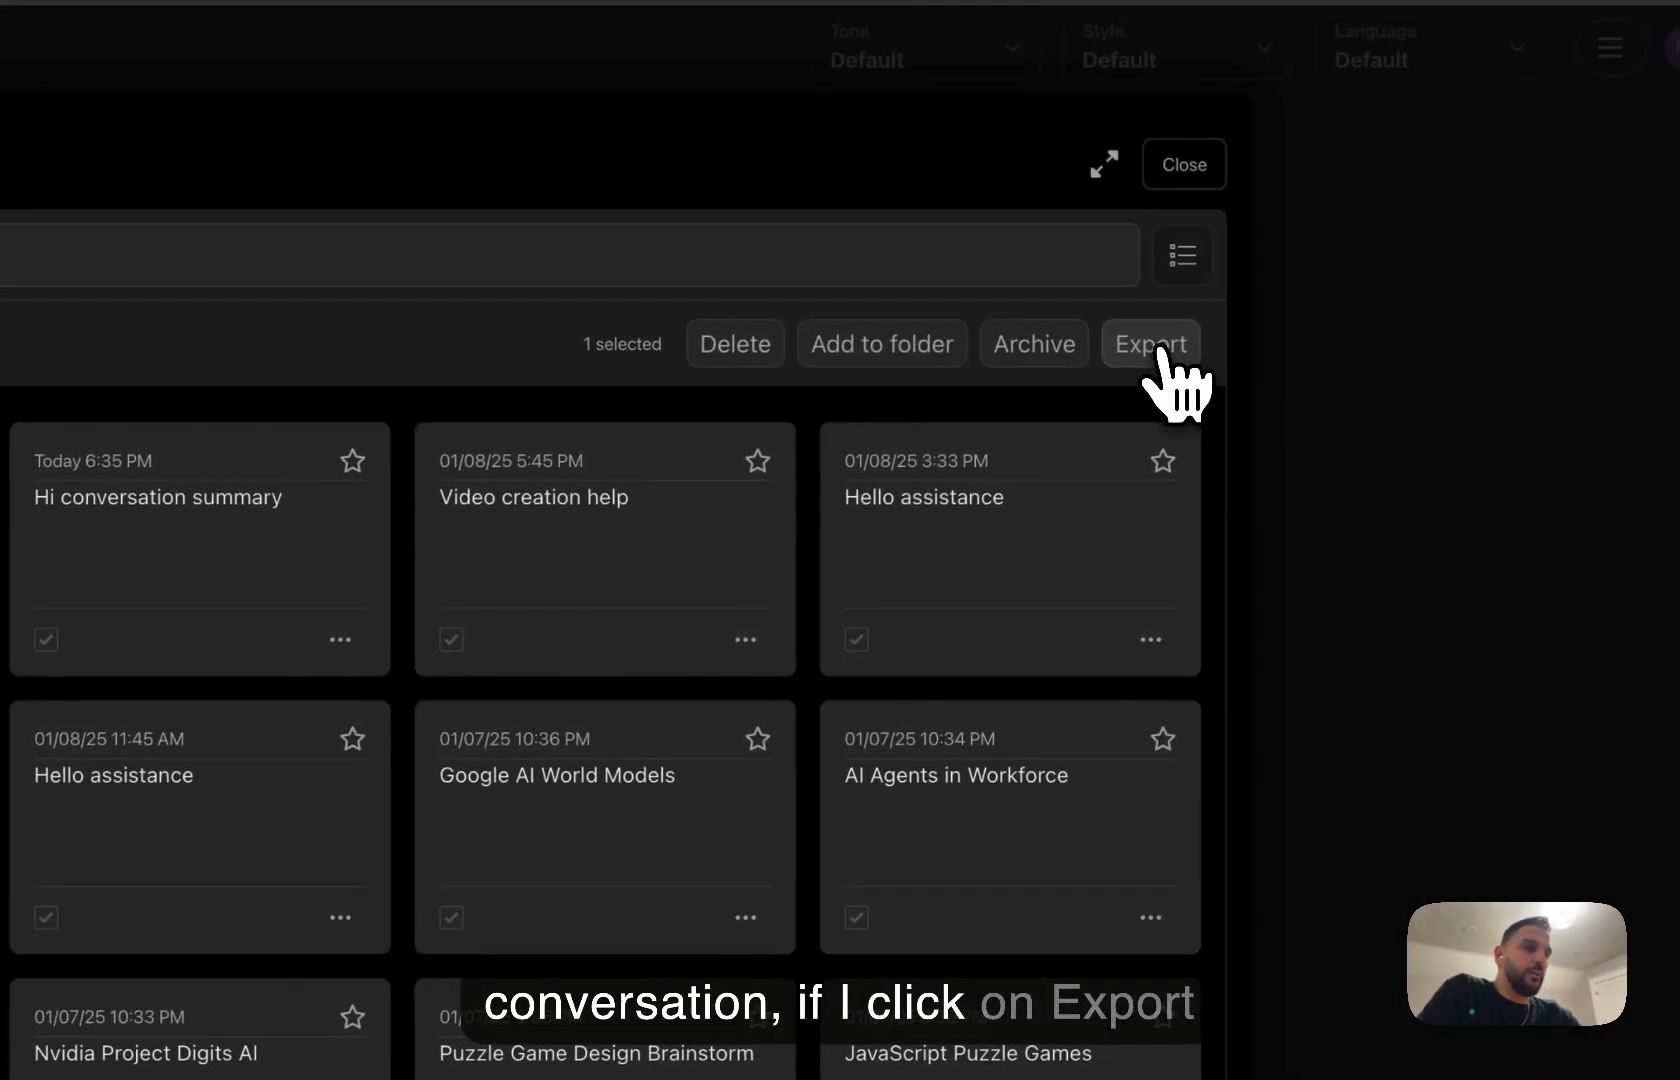
click(1150, 344)
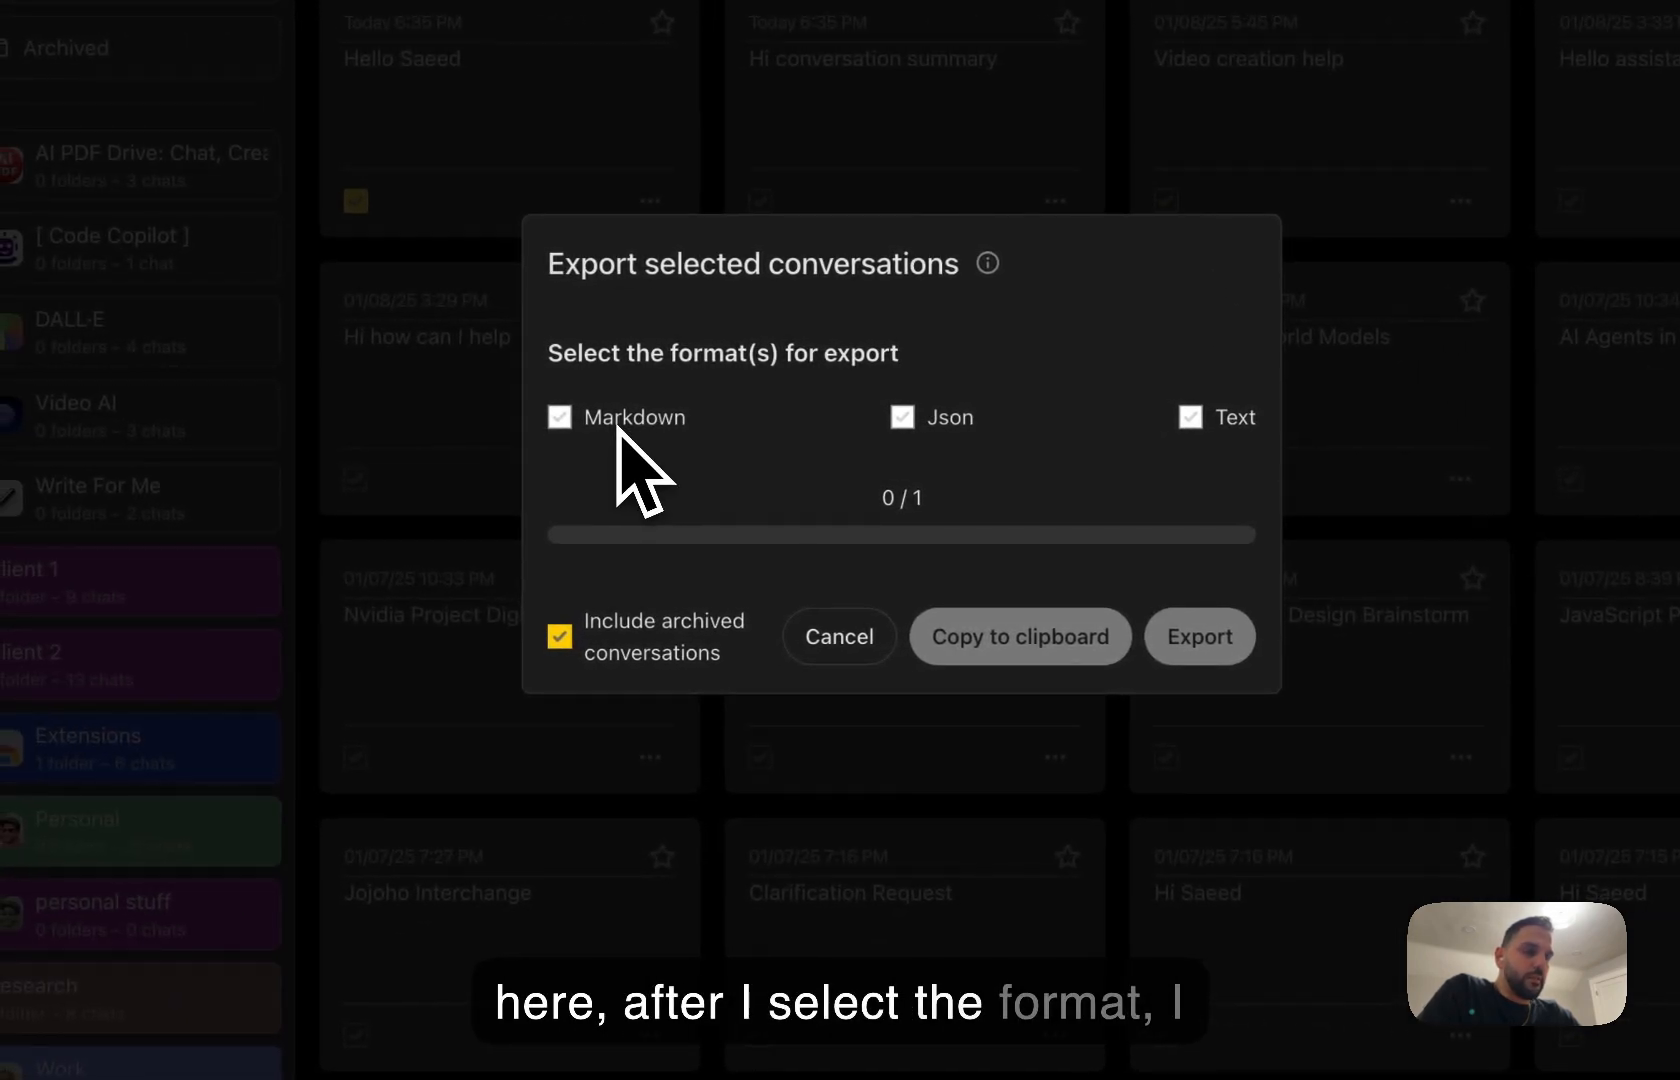
click(558, 417)
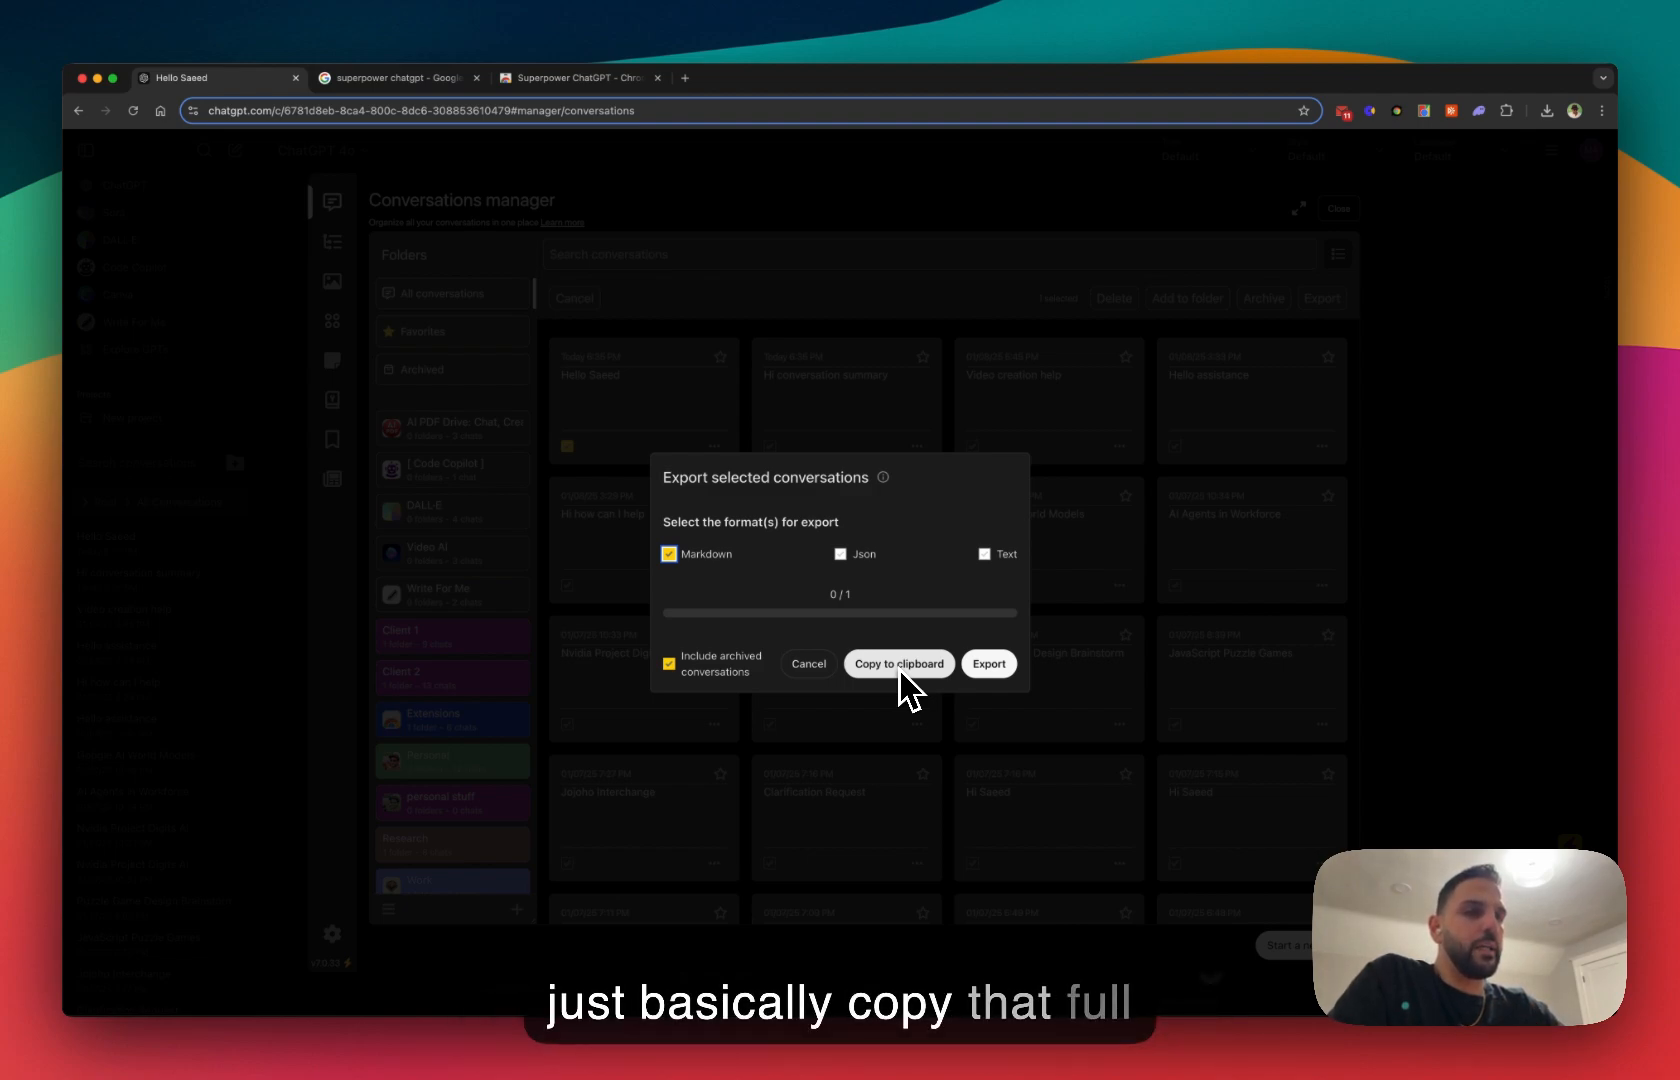
mouse_move(729, 627)
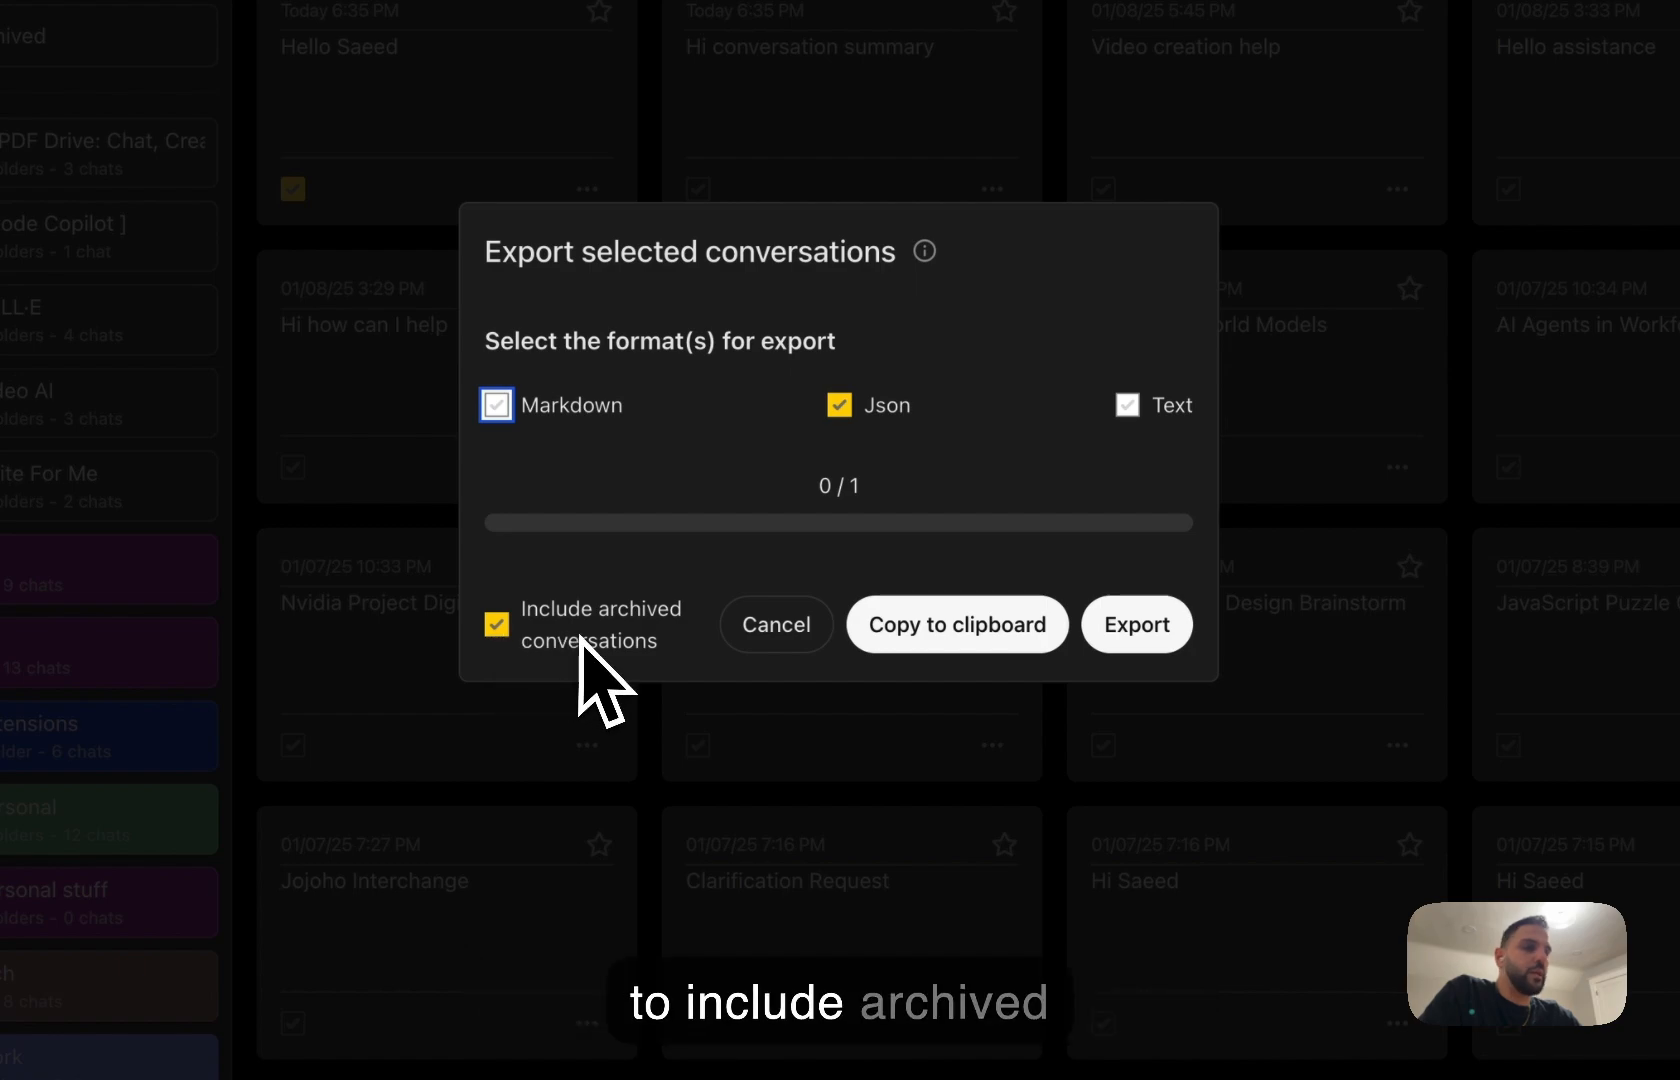
mouse_move(659, 686)
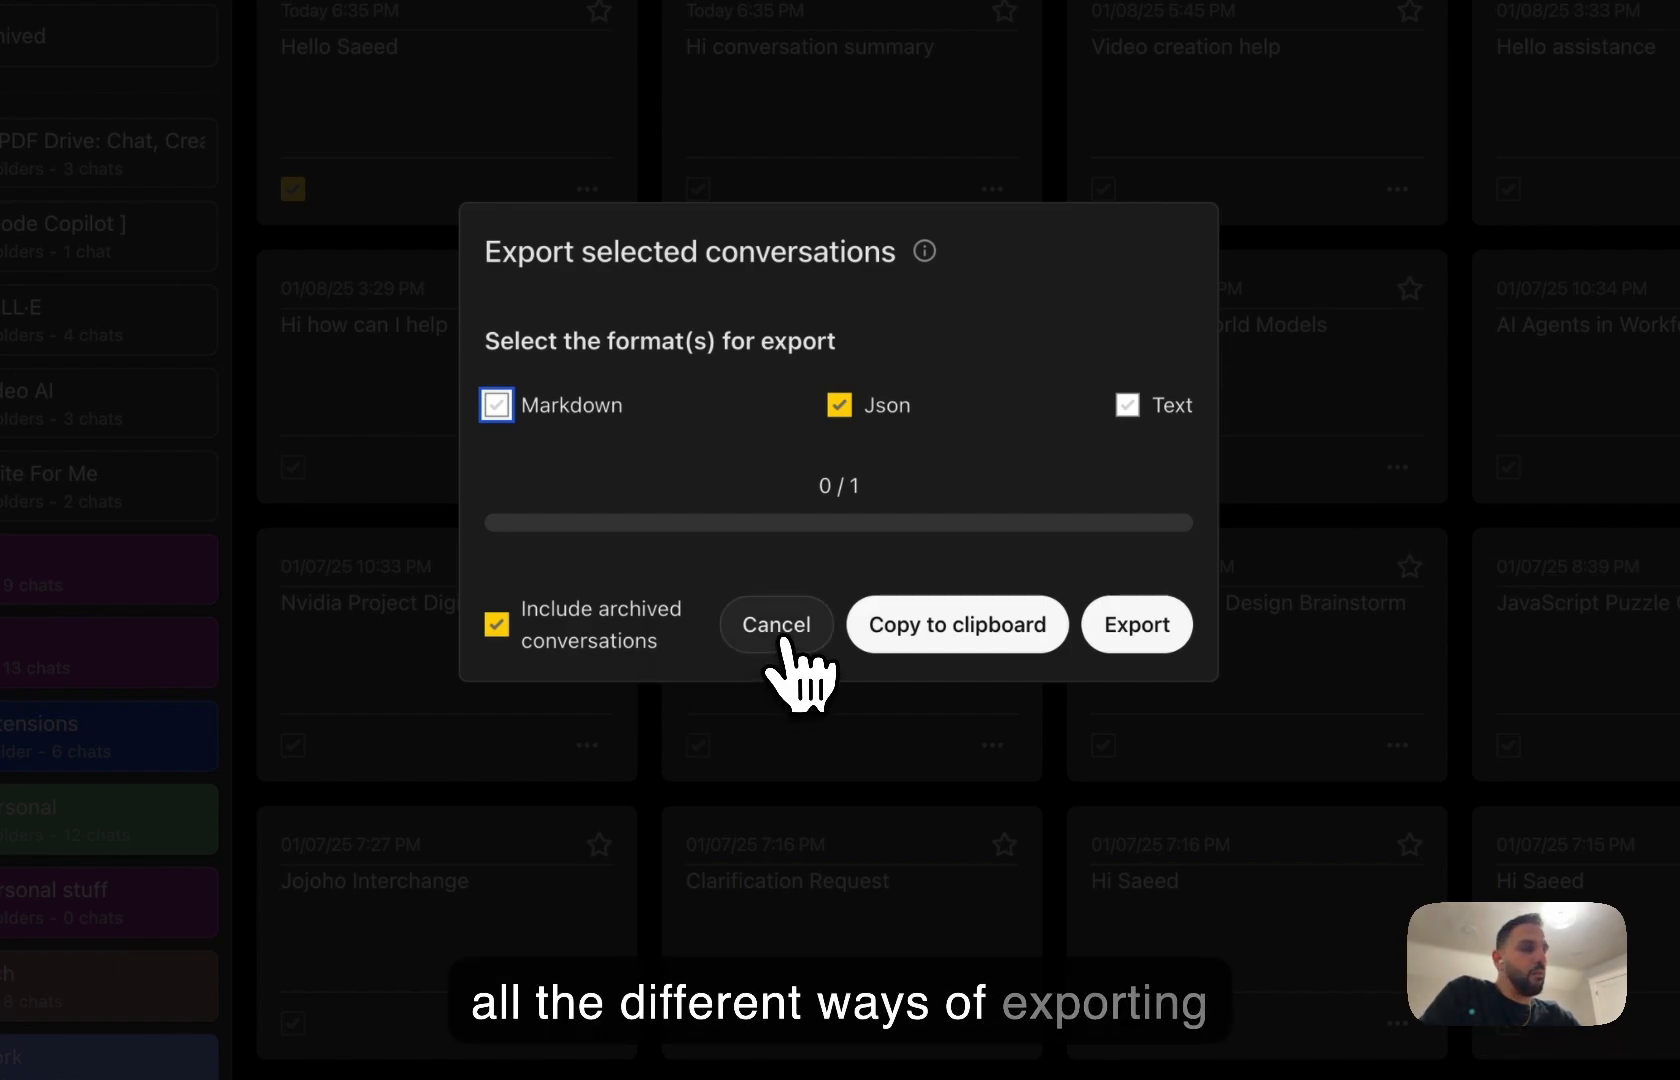
Cancel the Export selected conversations dialog, leaving one conversation selected
click(776, 625)
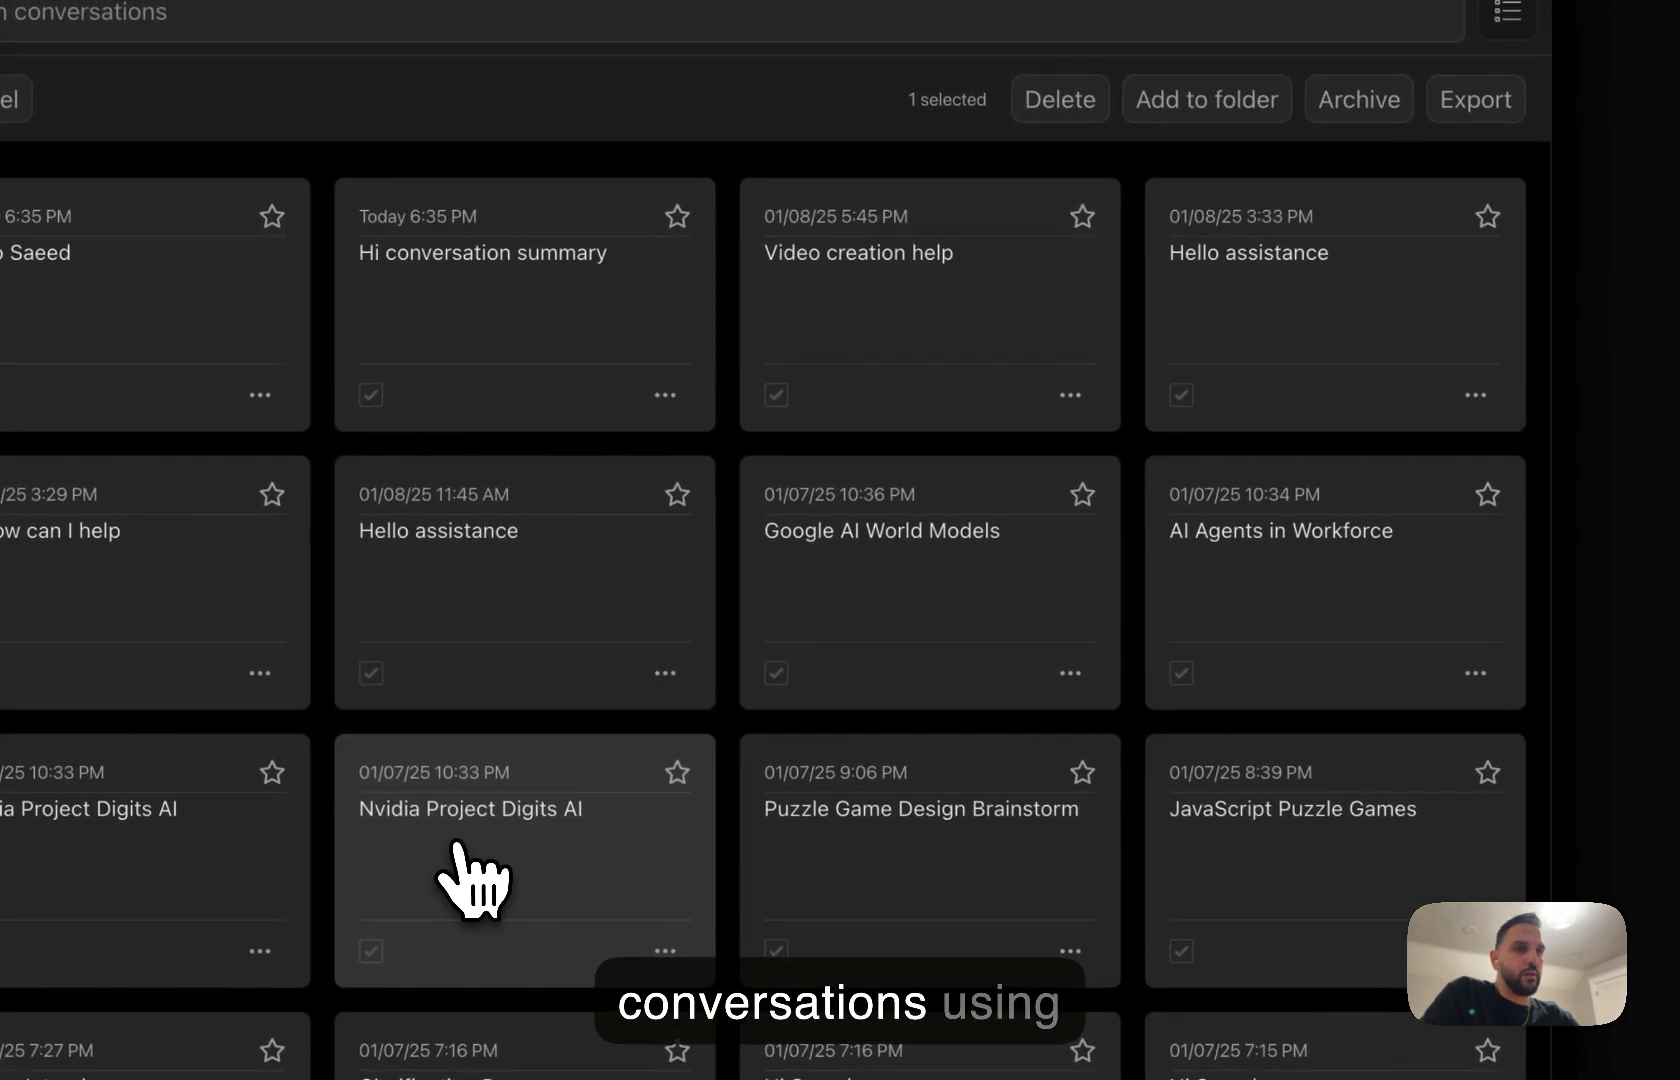